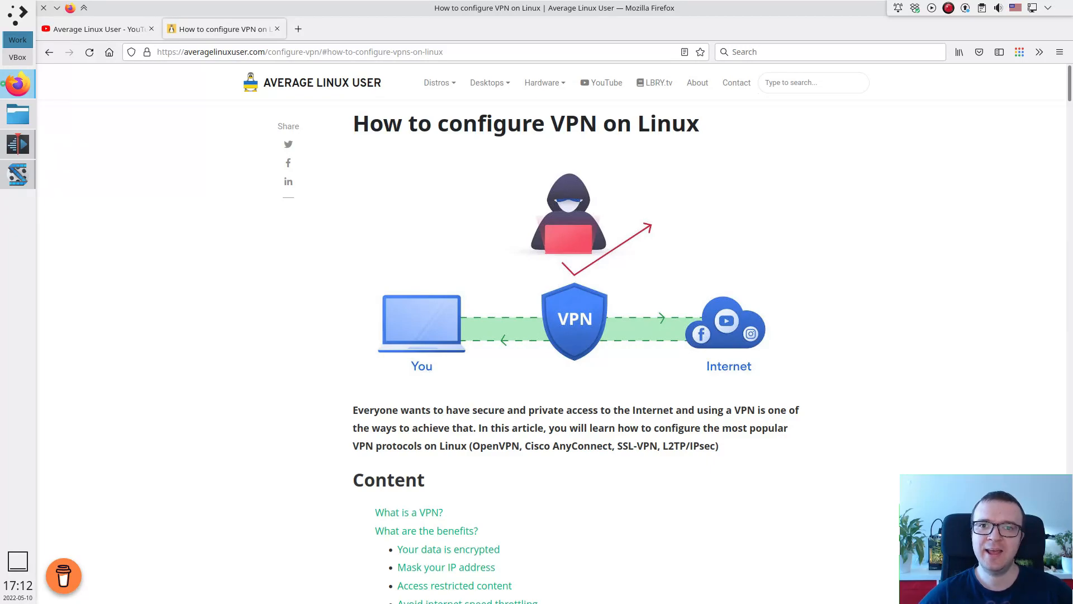
- Read through the VPN article, jumping to its benefits section
scroll(down, 3)
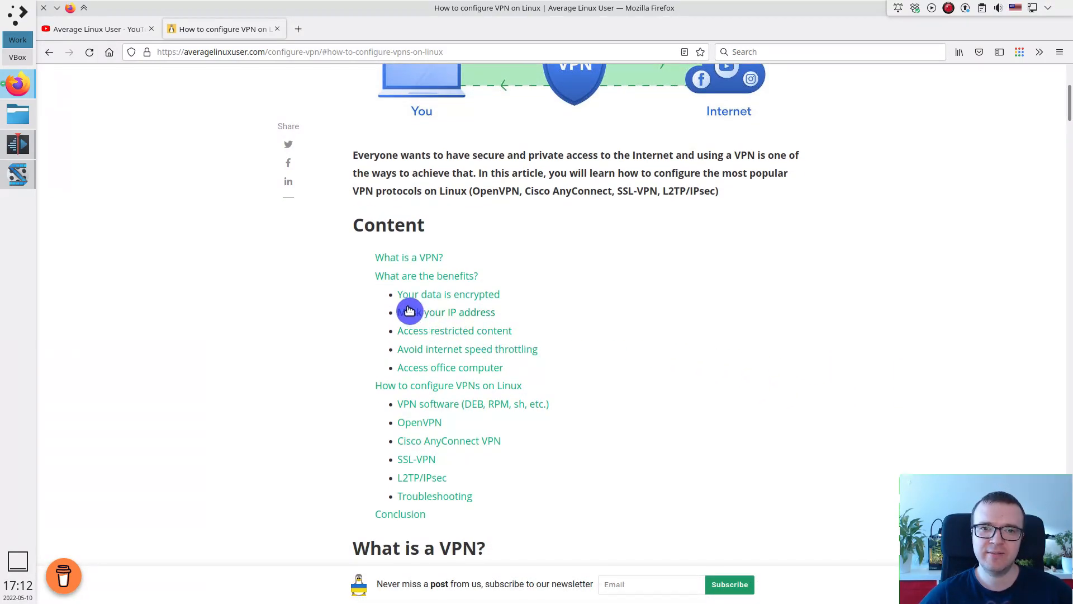
mouse_move(503, 304)
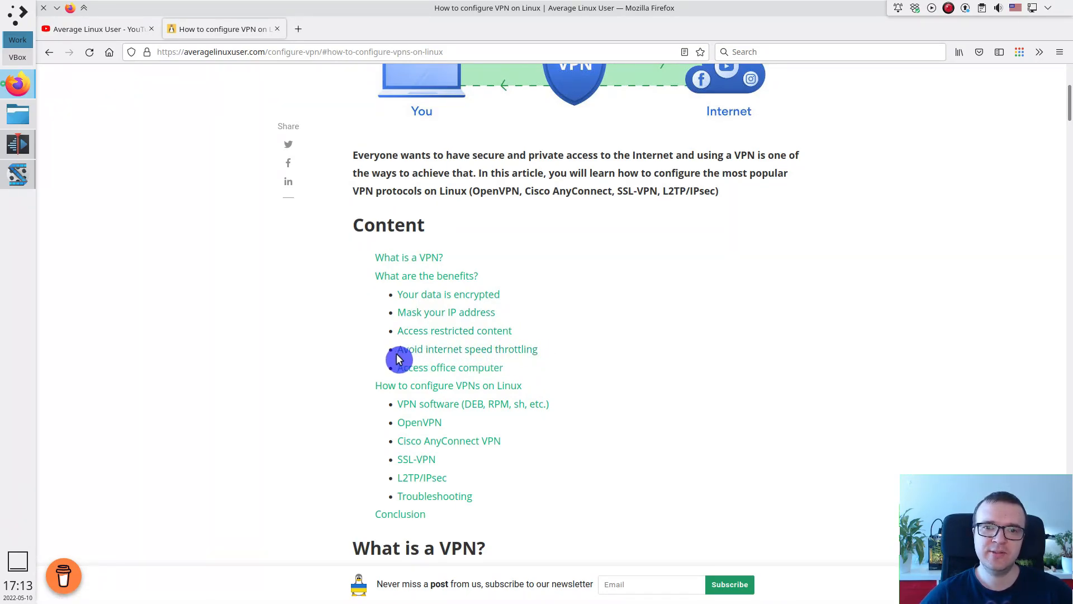
mouse_move(447, 372)
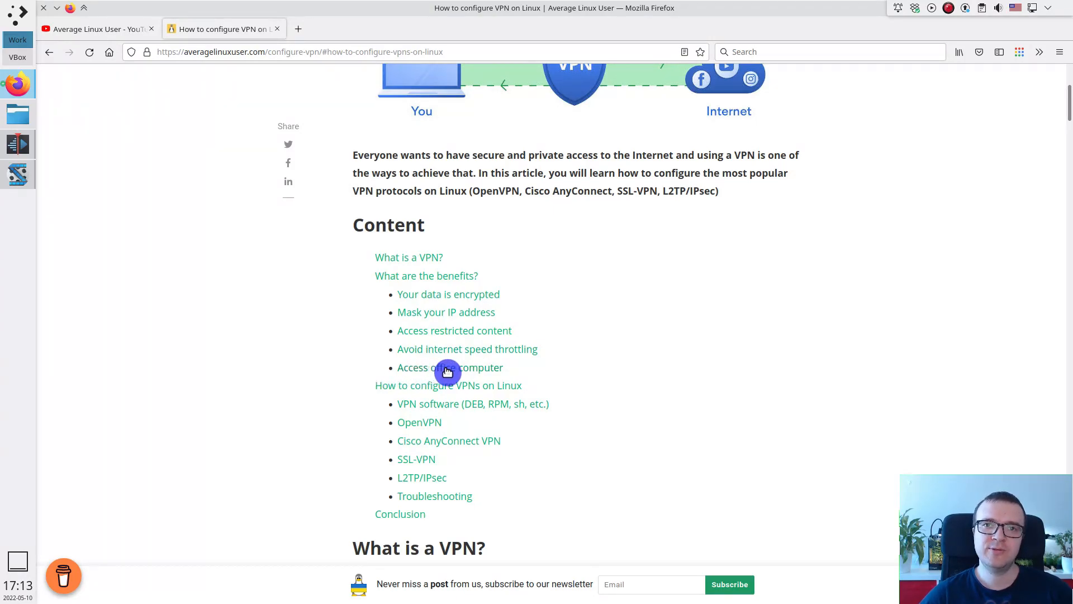
mouse_move(590, 403)
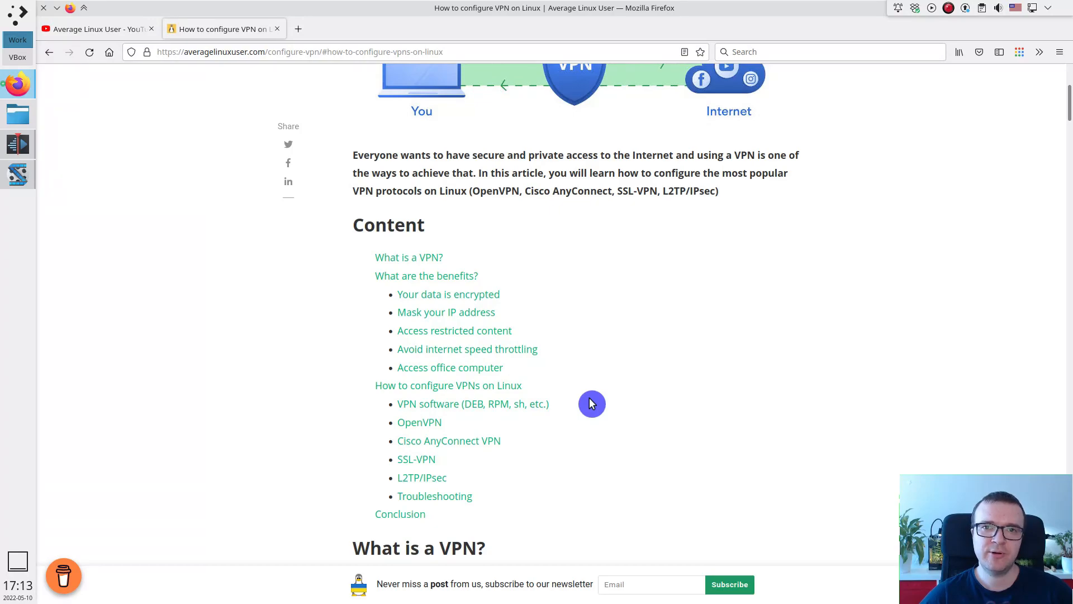
mouse_move(629, 409)
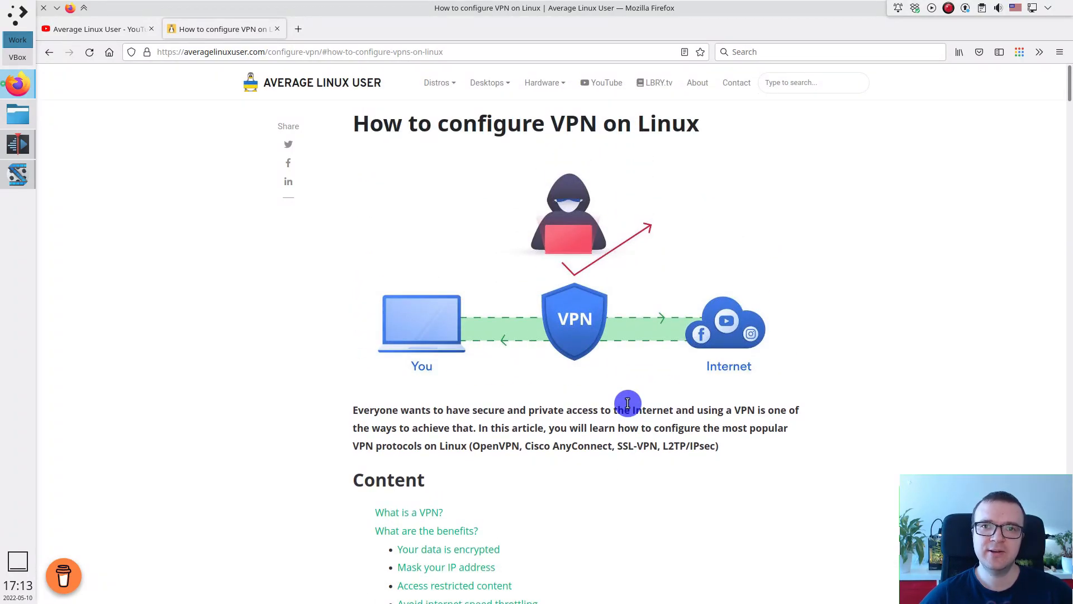
scroll(down, 3)
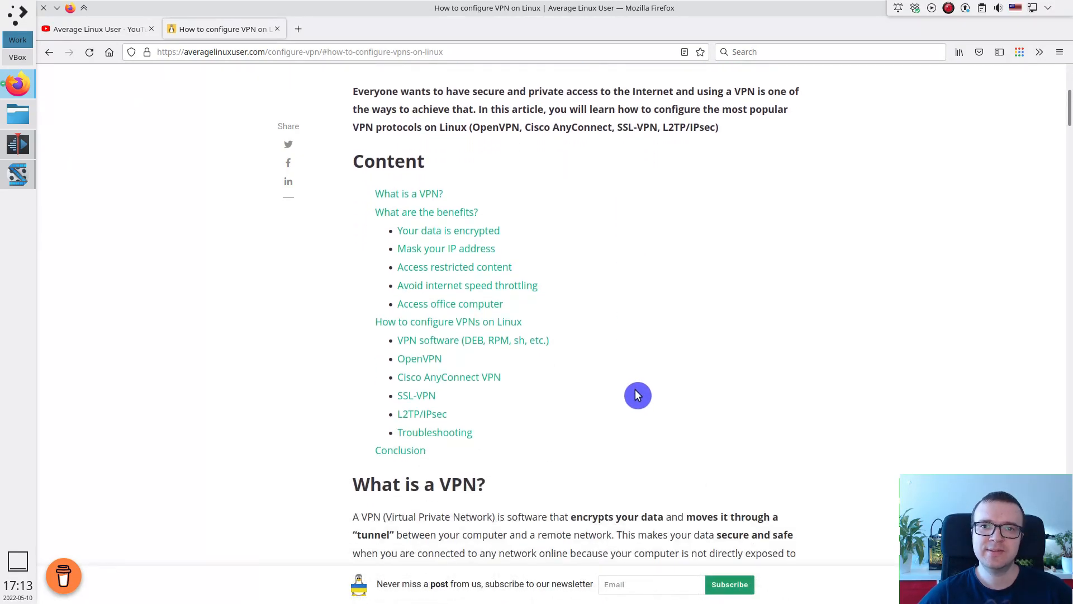
click(425, 211)
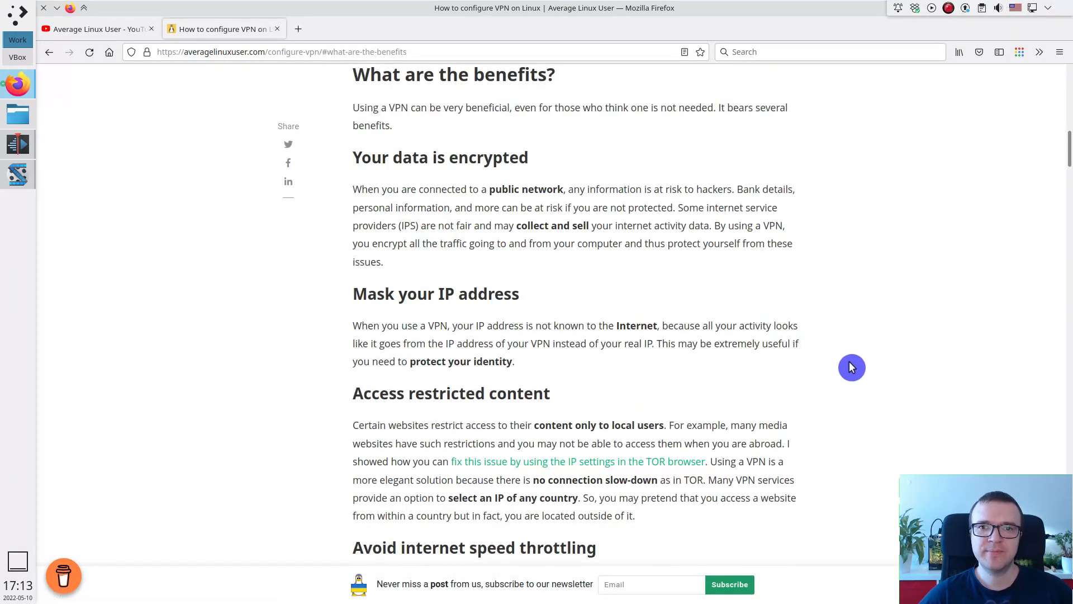
scroll(down, 3)
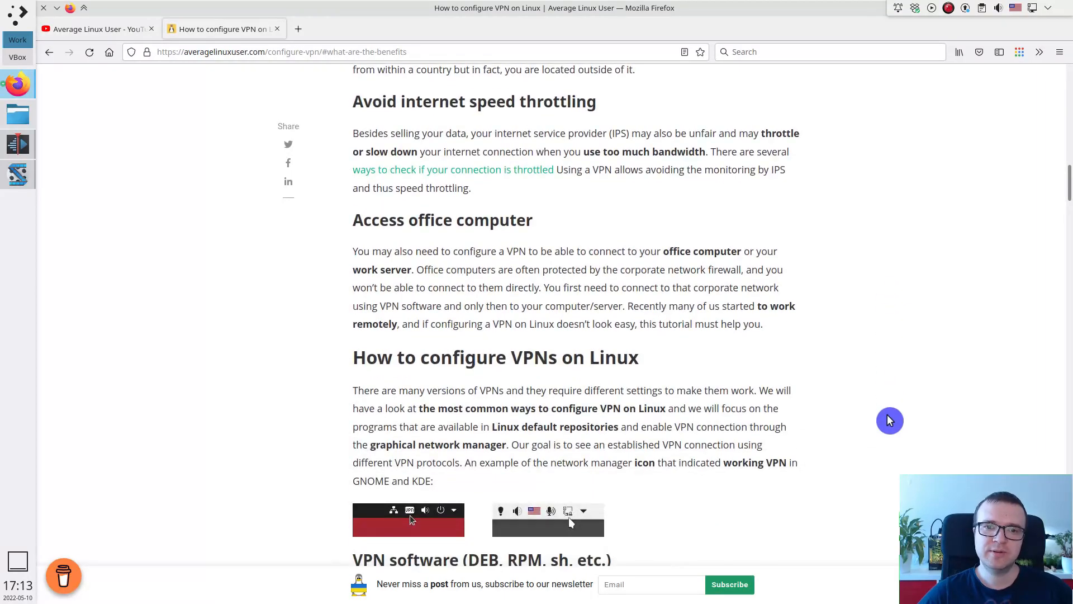
scroll(up, 3)
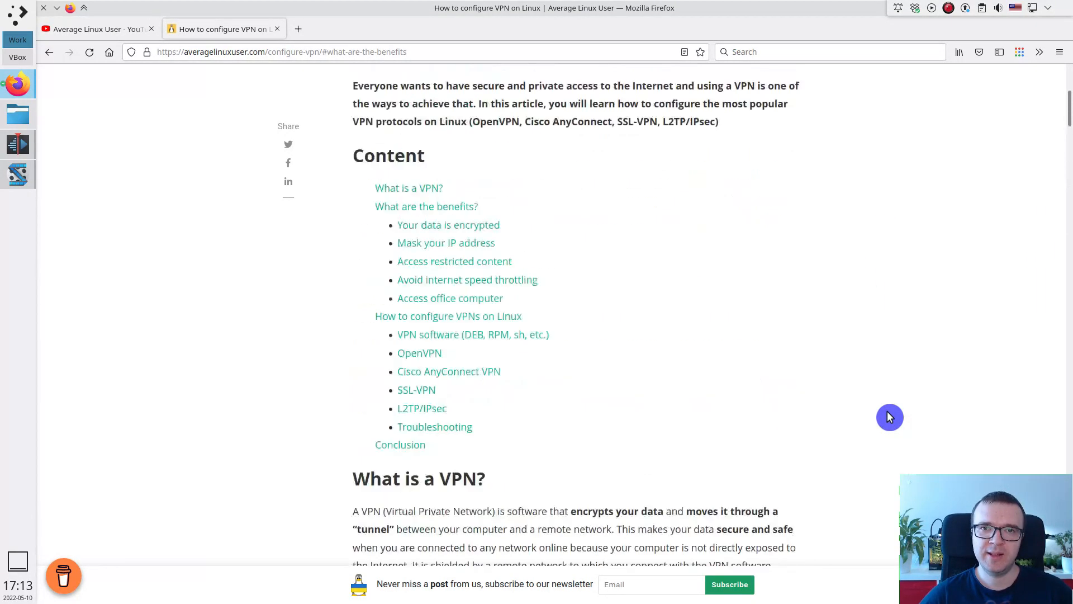
scroll(down, 3)
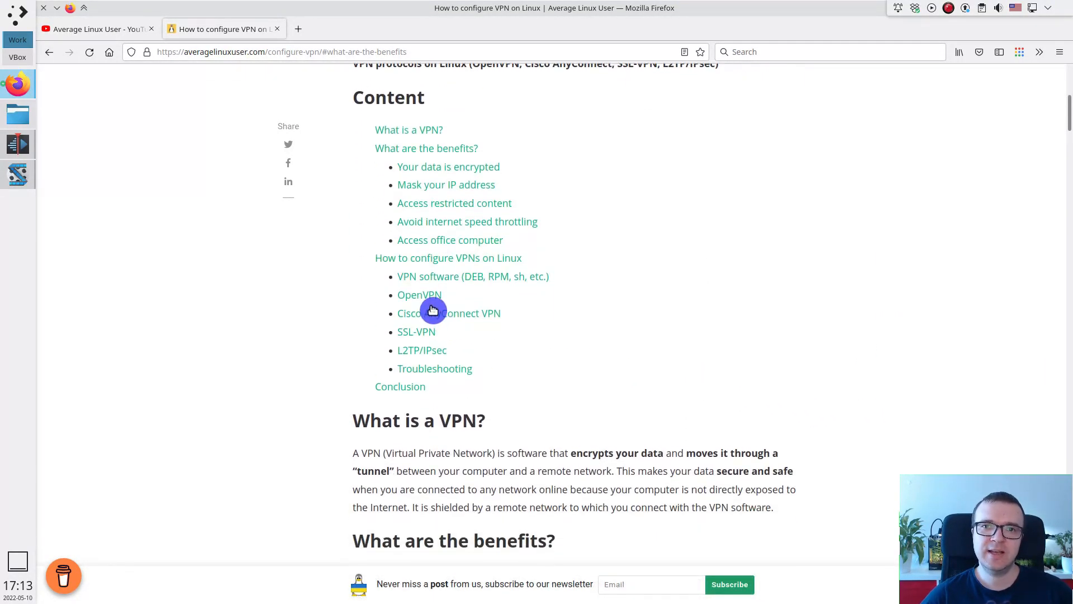
mouse_move(415, 317)
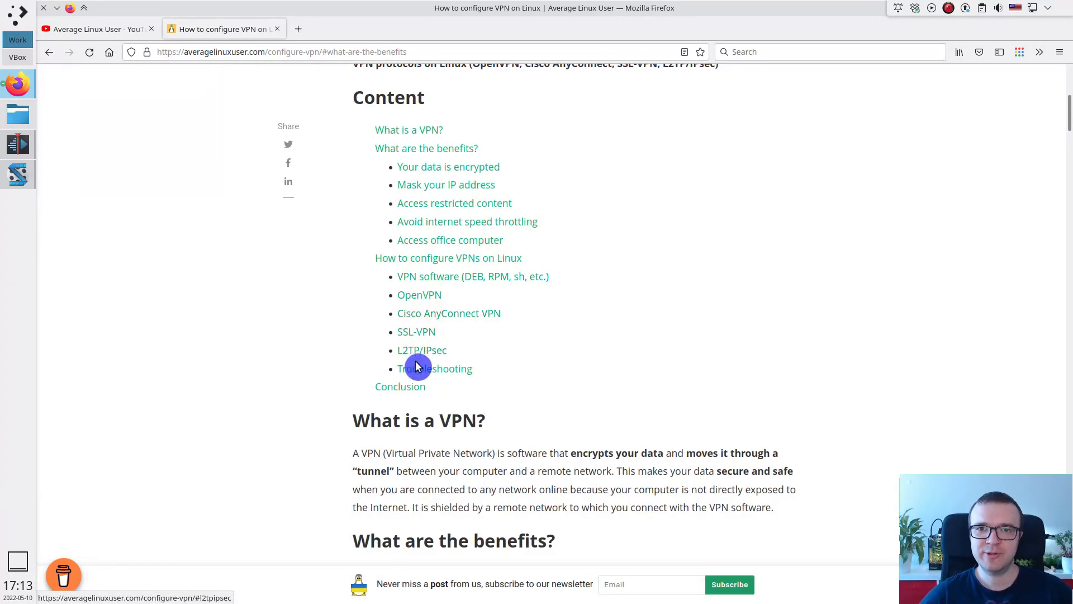
mouse_move(587, 378)
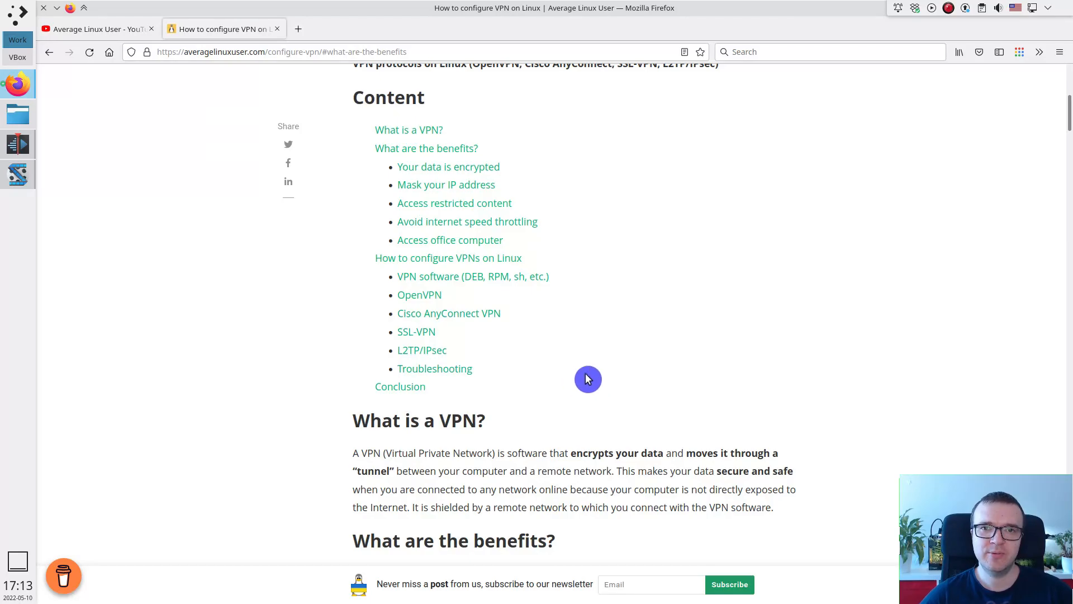
click(418, 294)
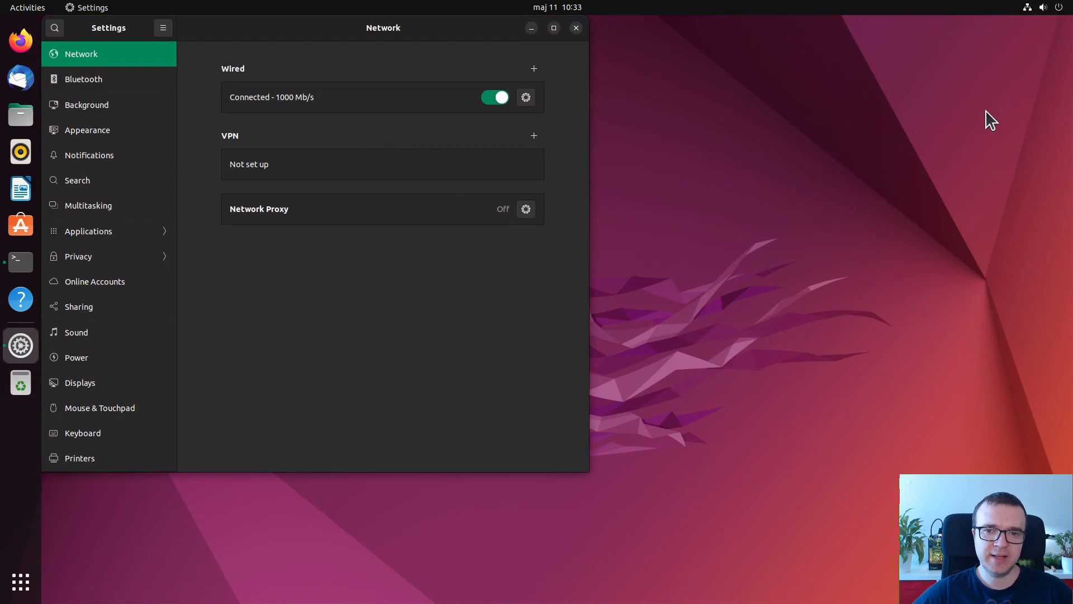
- Add a new VPN in Network settings and choose OpenVPN as its type
click(533, 136)
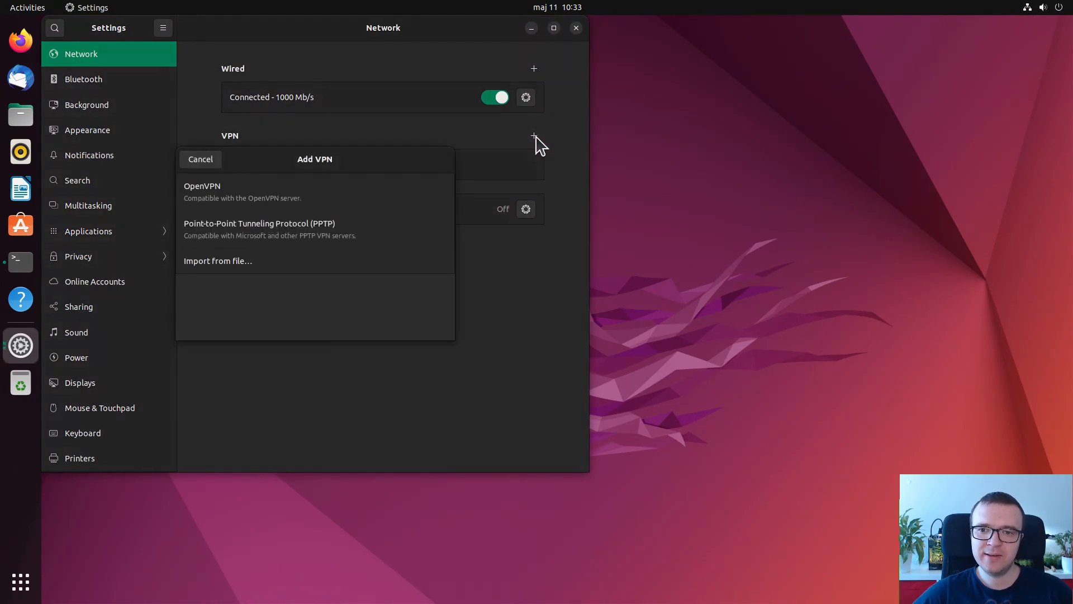
mouse_move(246, 198)
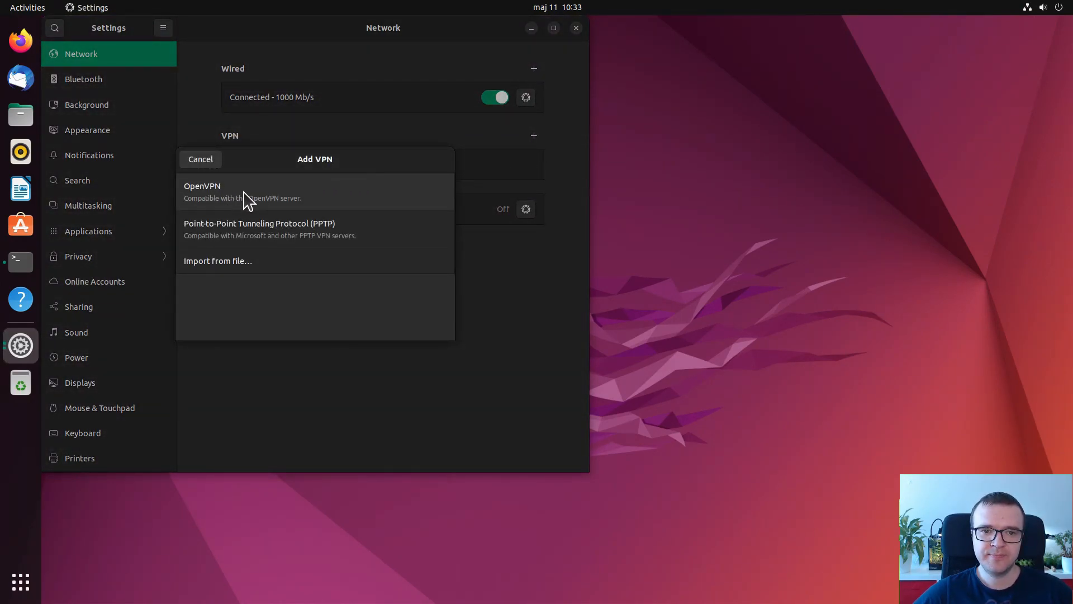
mouse_move(20, 262)
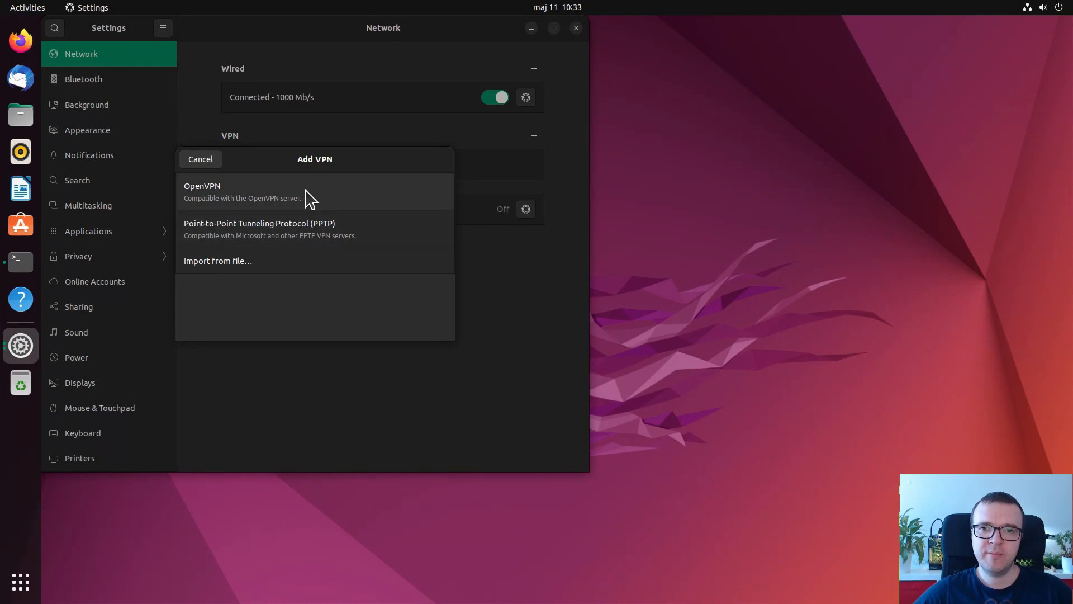
click(203, 192)
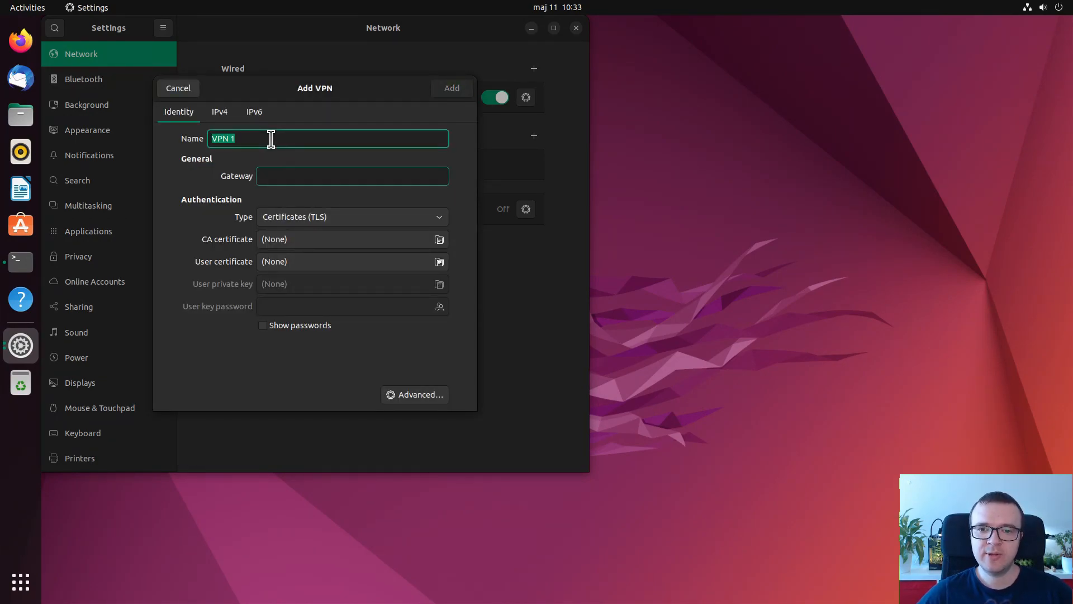
- Name the connection openVPN, keep certificate authentication, set ALU-ca.pem as CA certificate and add it
text(openVP)
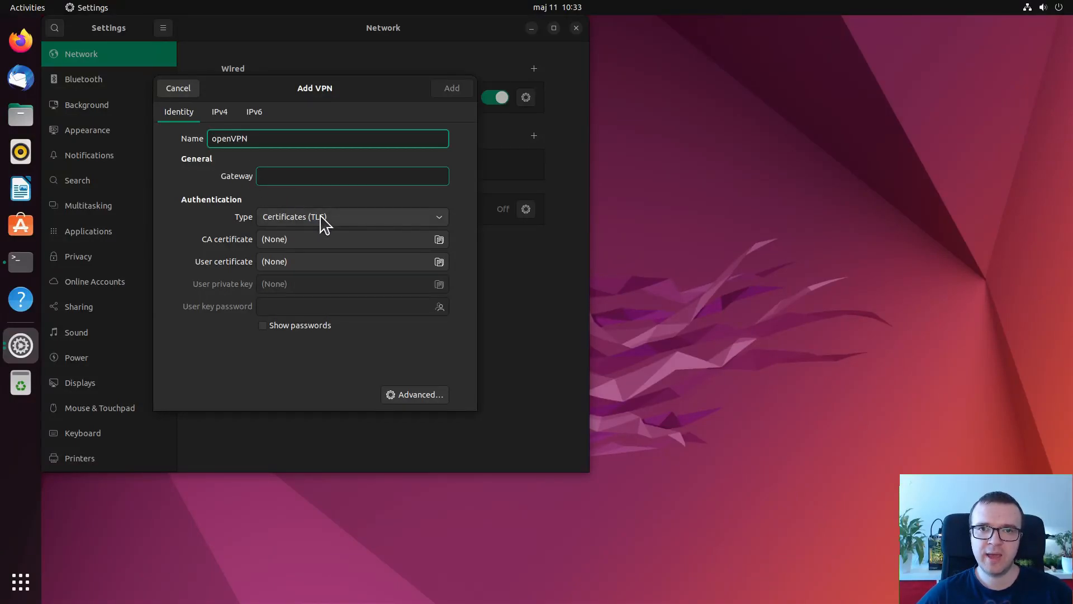
click(351, 217)
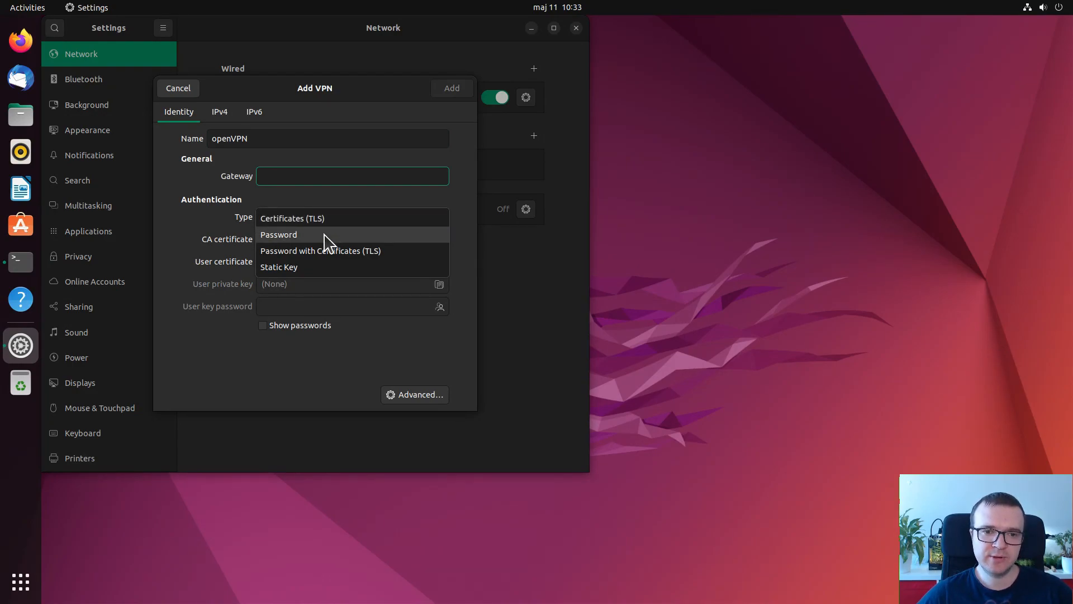
mouse_move(326, 276)
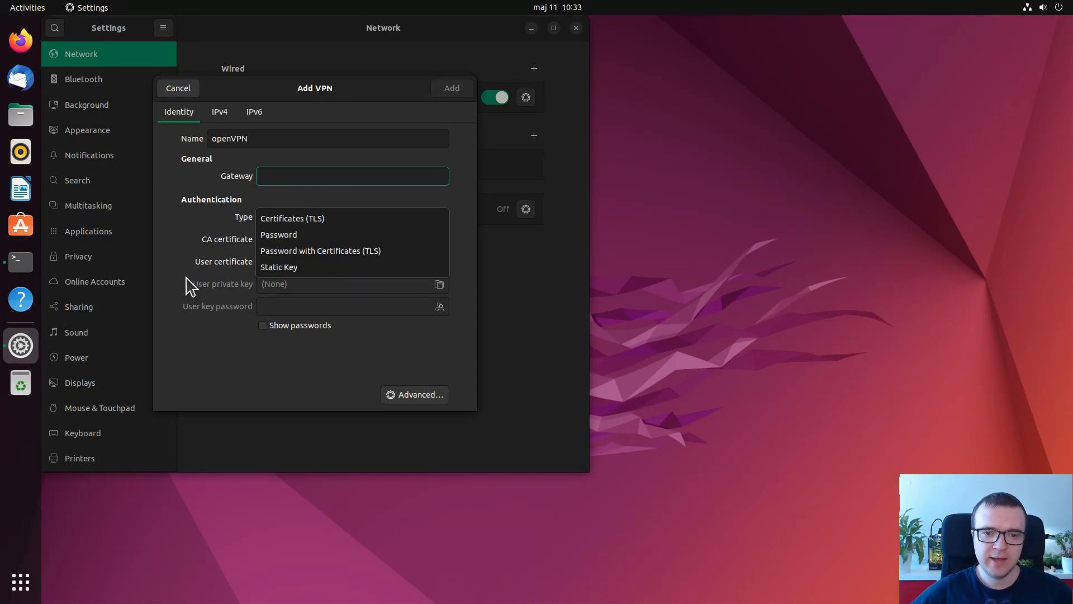
click(291, 217)
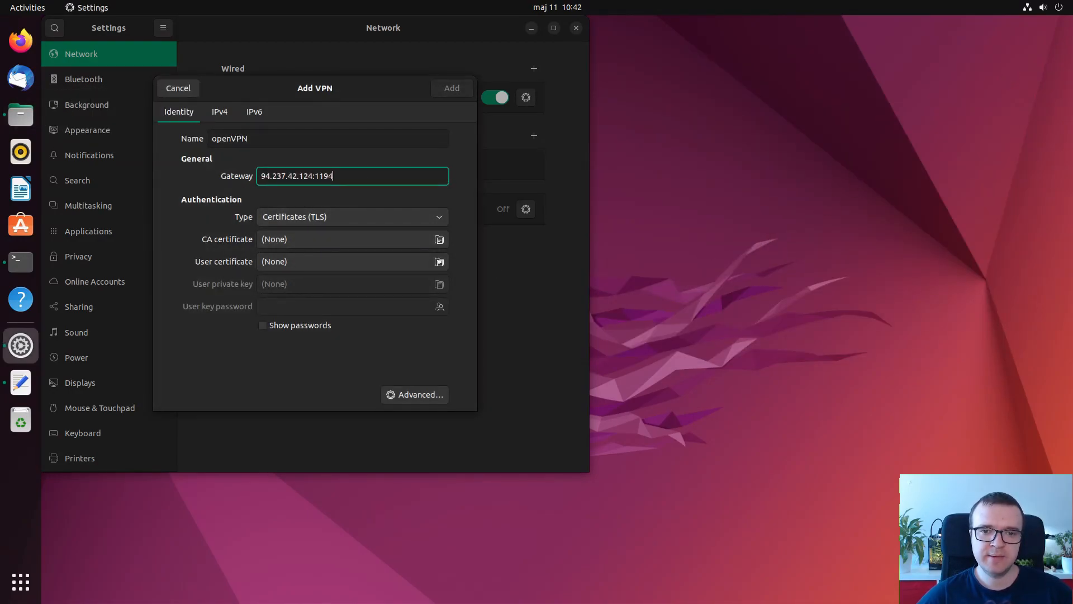
click(345, 239)
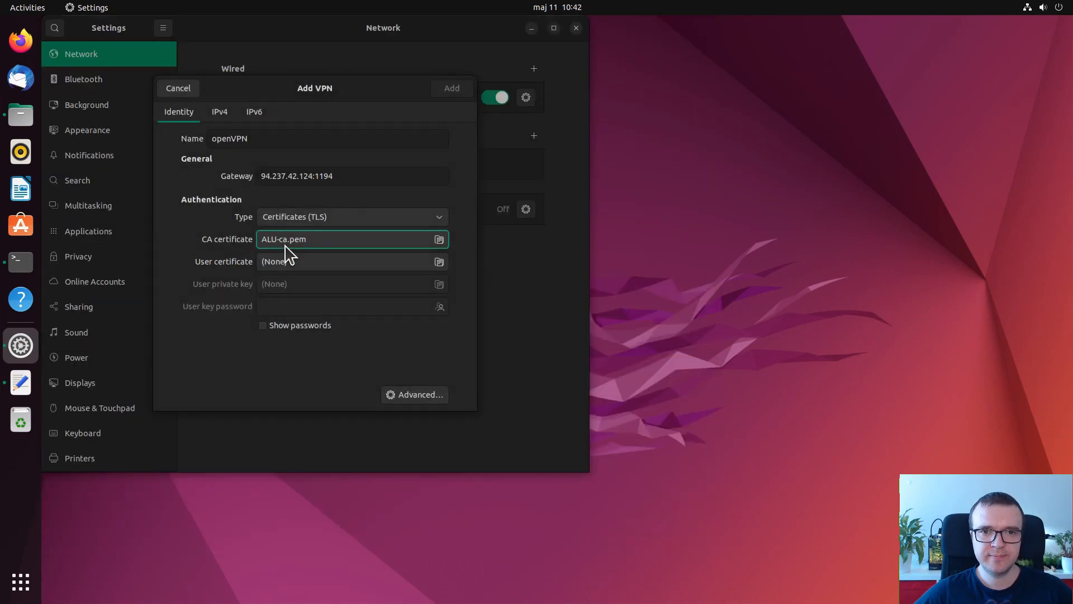
click(450, 88)
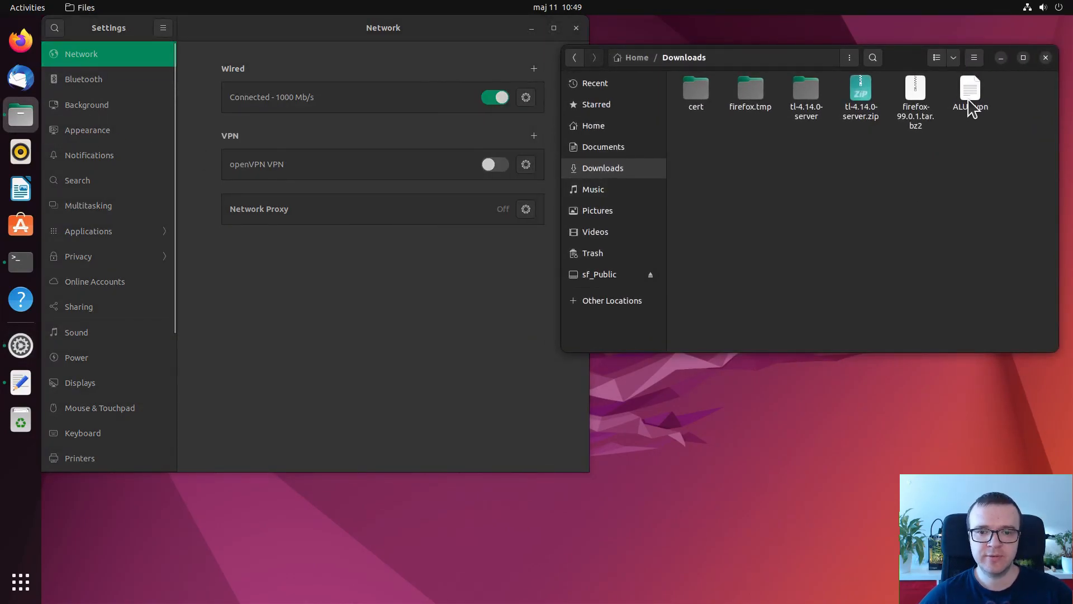
- Select the ALU.ovpn profile in Downloads and hide the Files window
click(970, 92)
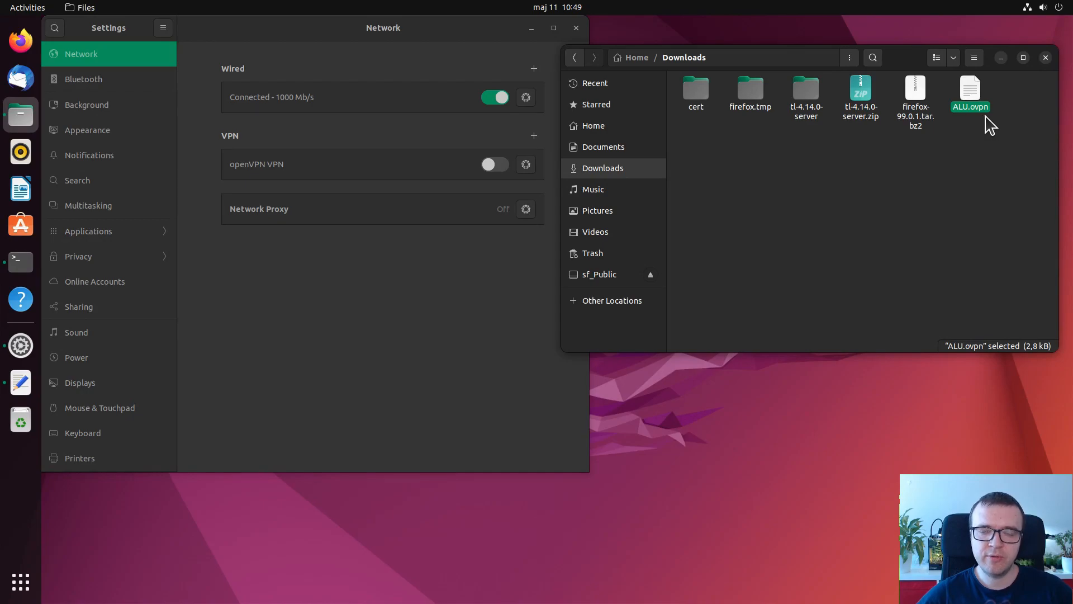
mouse_move(984, 128)
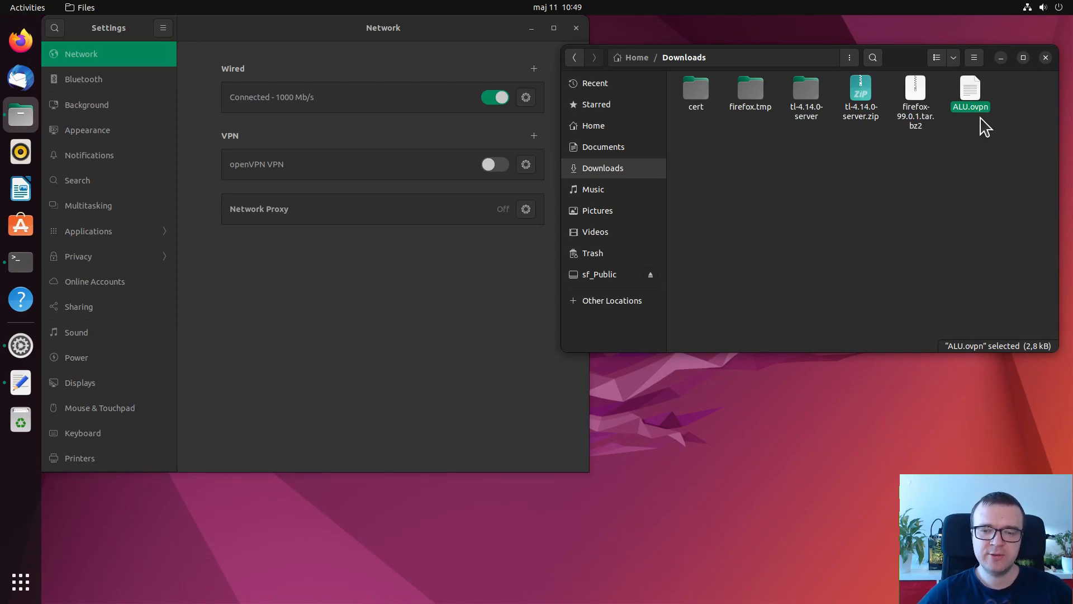
mouse_move(1001, 61)
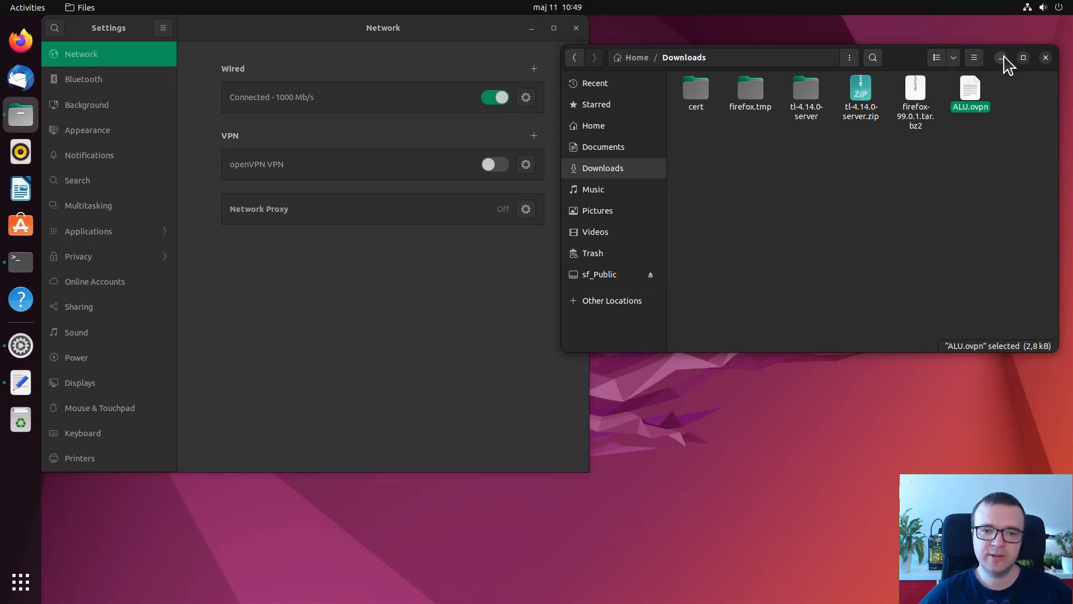
click(534, 136)
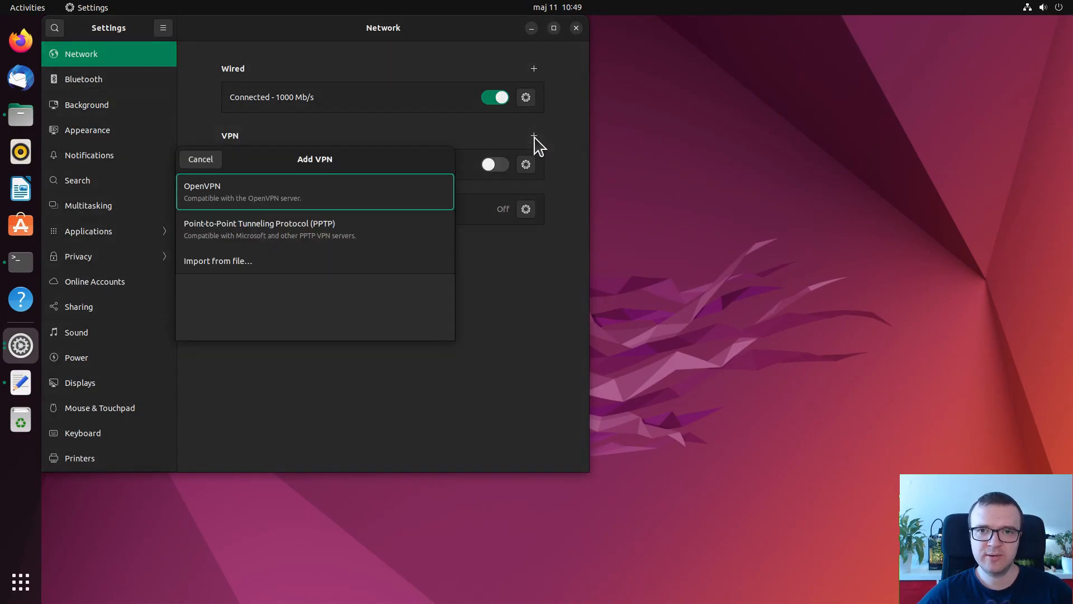
- Import the ALU.ovpn profile from file and add the ALU VPN connection
click(218, 261)
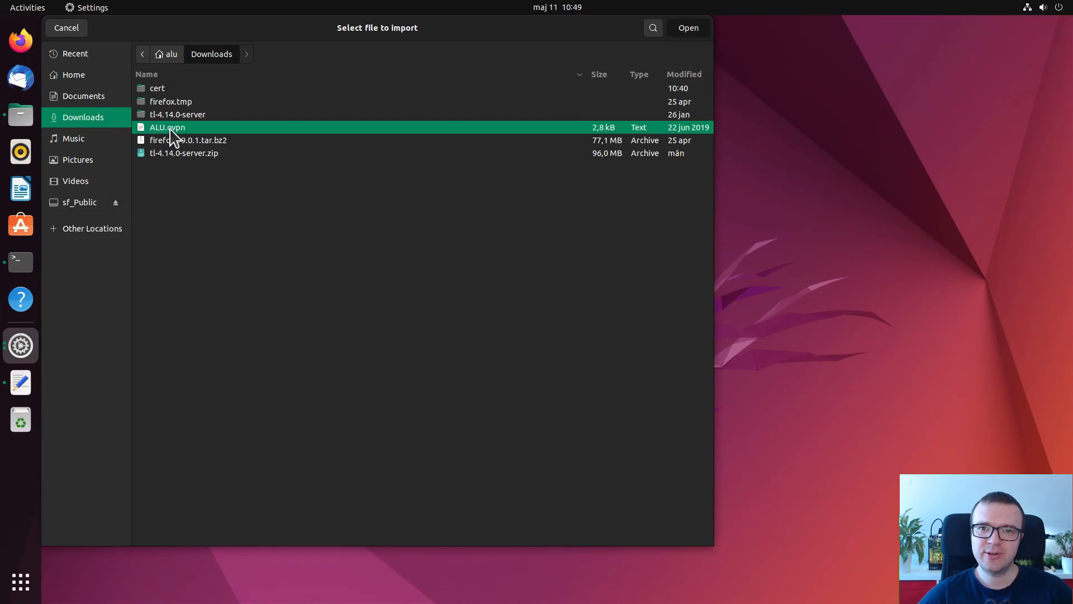
click(688, 28)
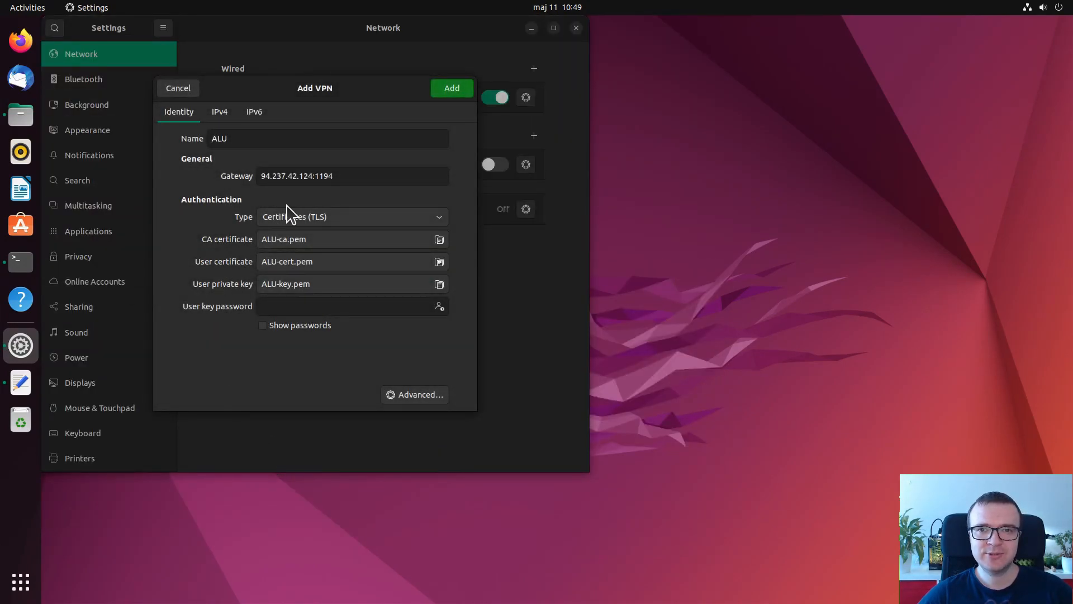
click(451, 88)
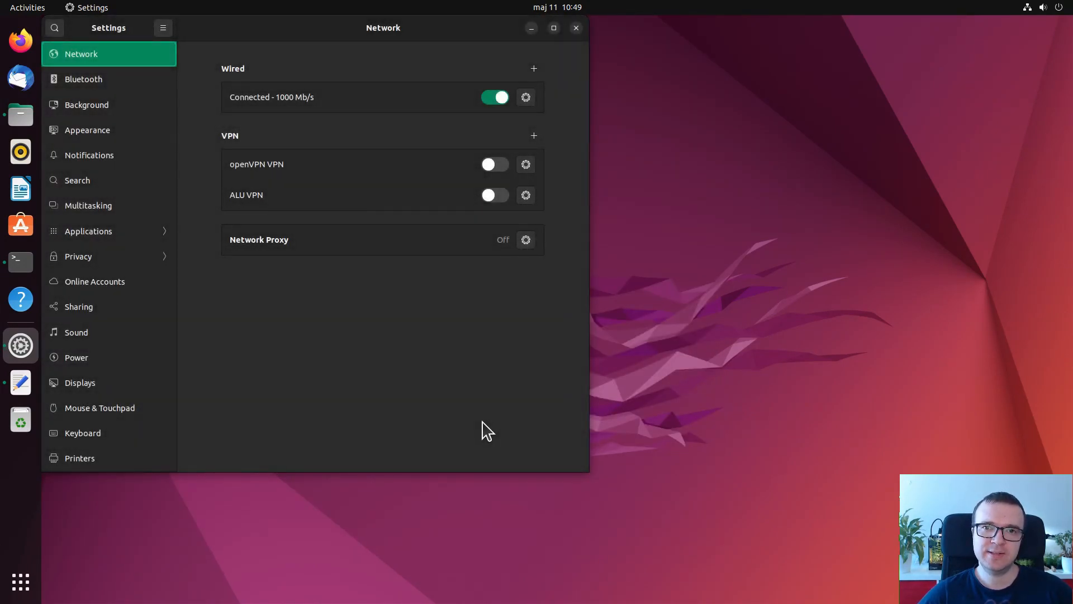
mouse_move(20, 114)
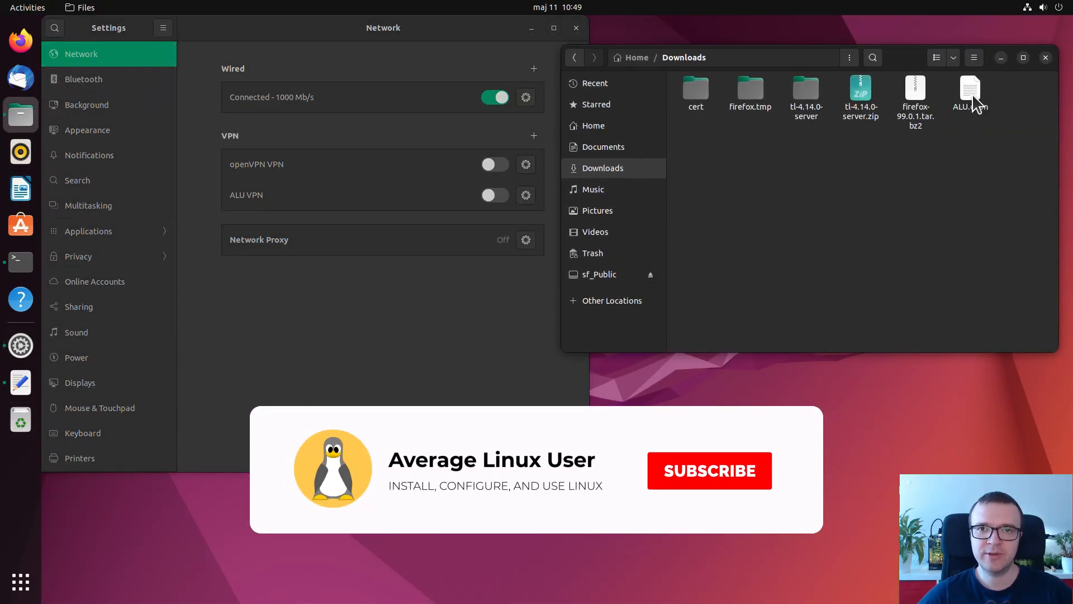
- View the ALU.ovpn profile's contents in Text Editor, then close it
double_click(969, 94)
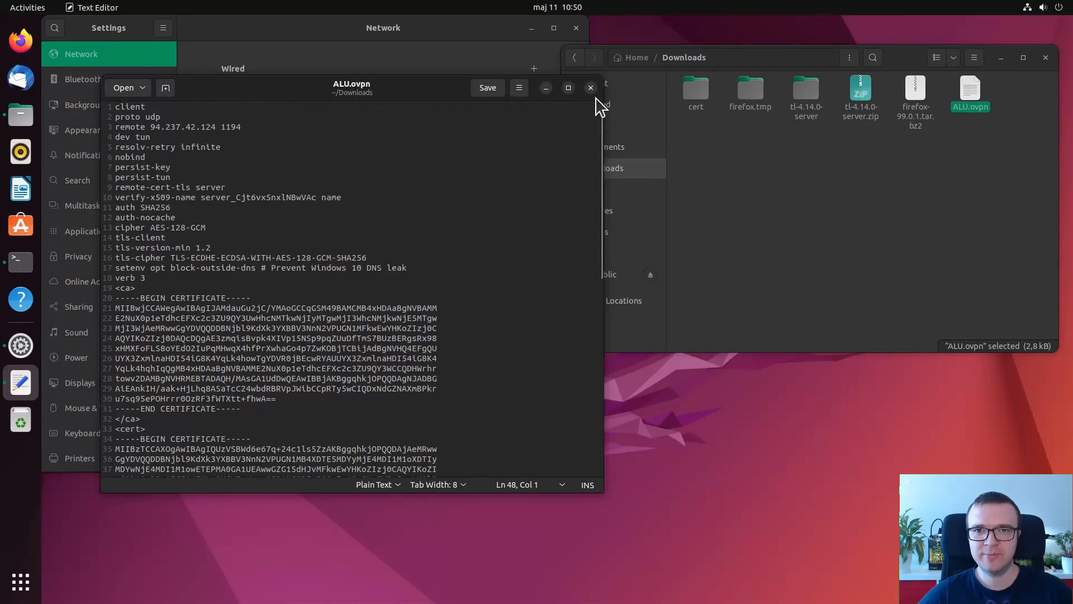
click(590, 88)
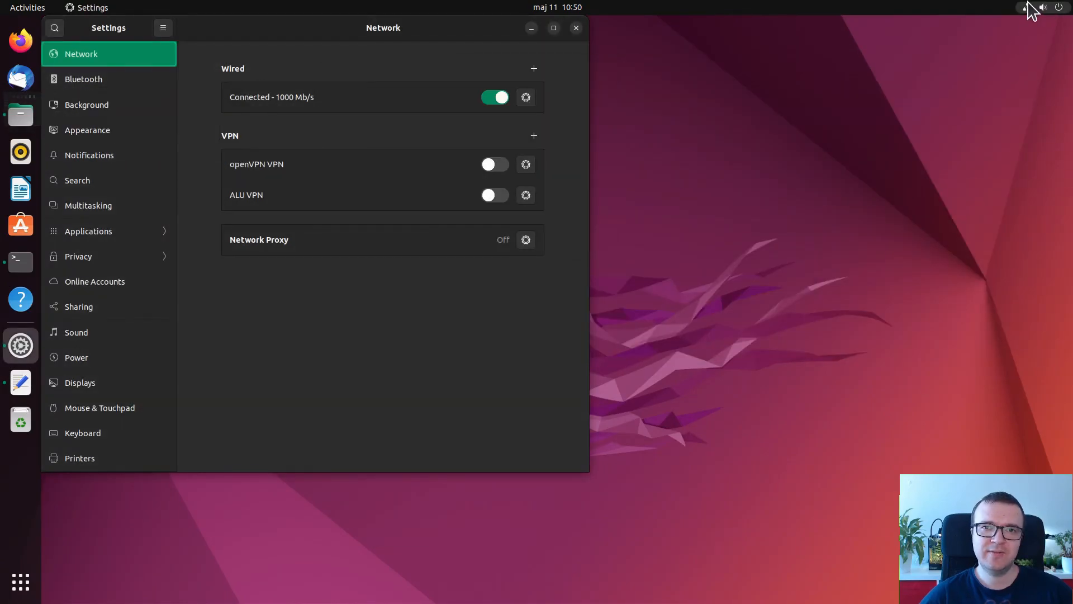
click(1032, 7)
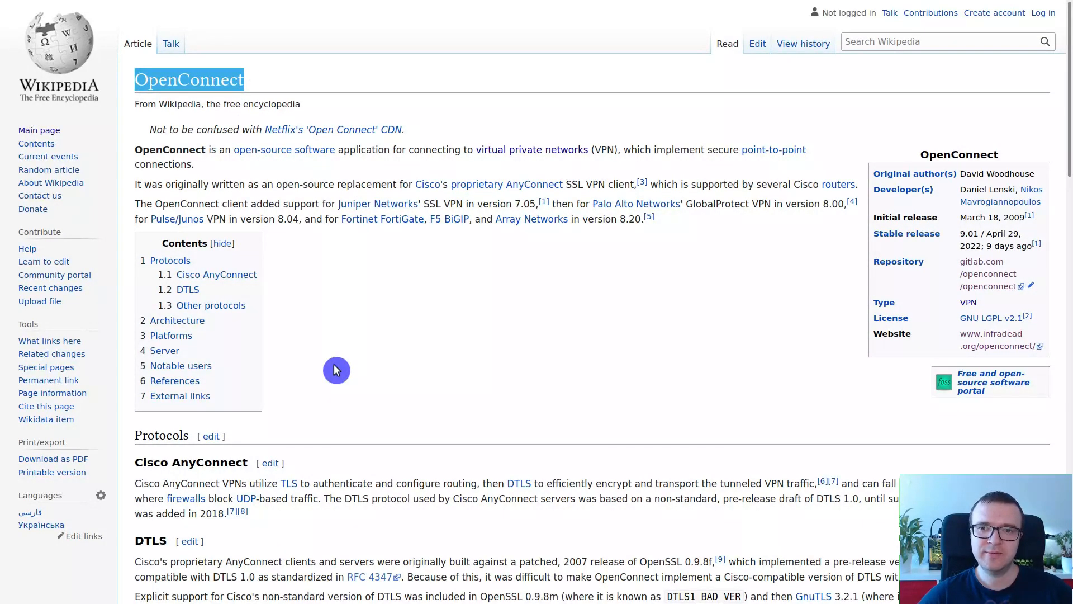
- Bring up the Wikipedia article about the OpenConnect VPN client
double_click(191, 463)
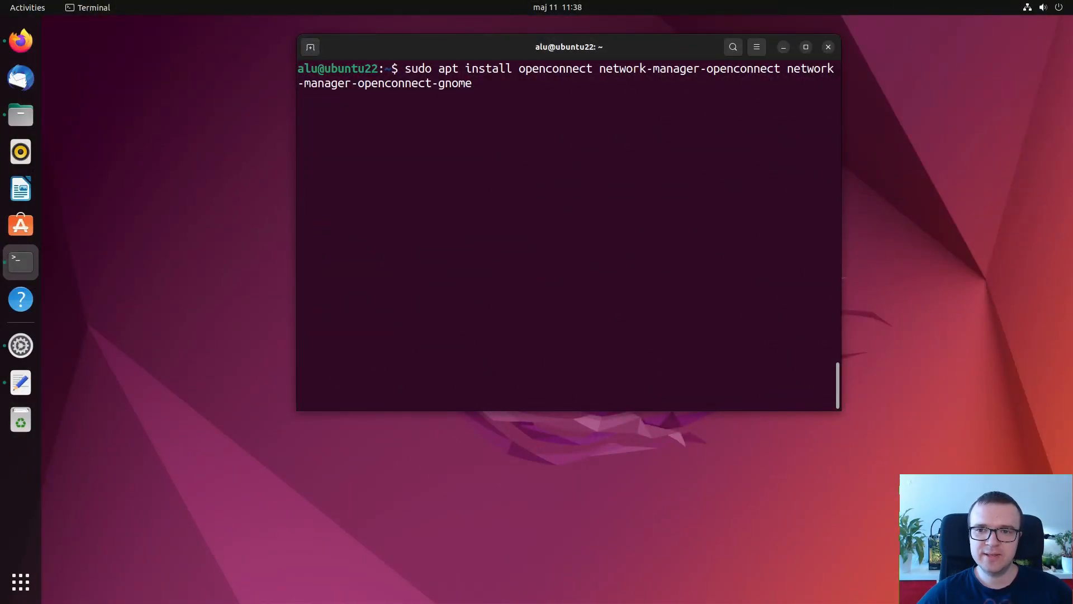
- Run the apt install of openconnect and its NetworkManager GNOME plugins and confirm it
key(Return)
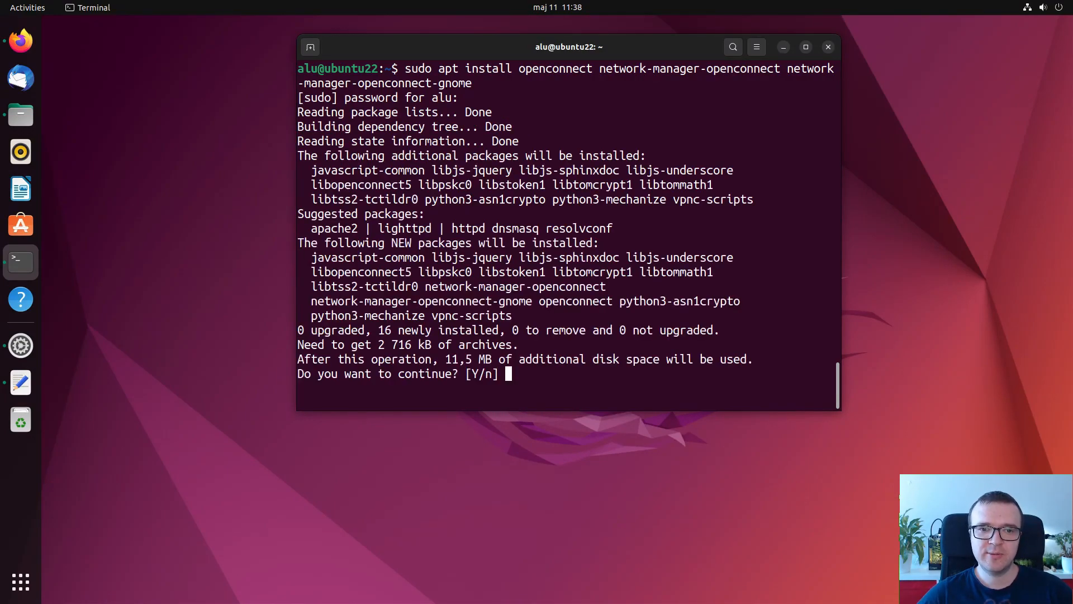
key(Return)
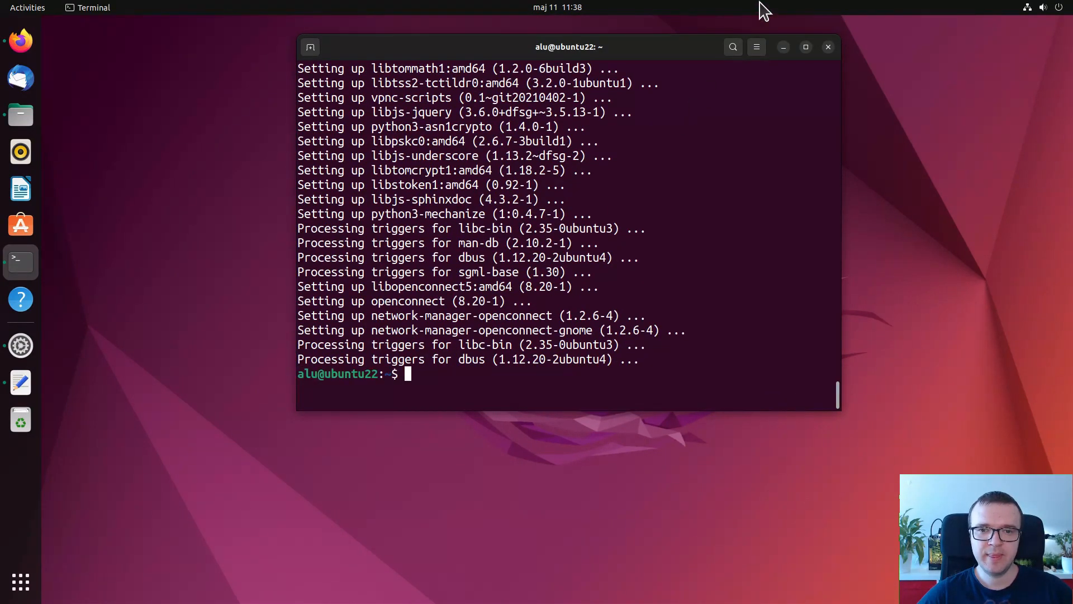
click(1060, 7)
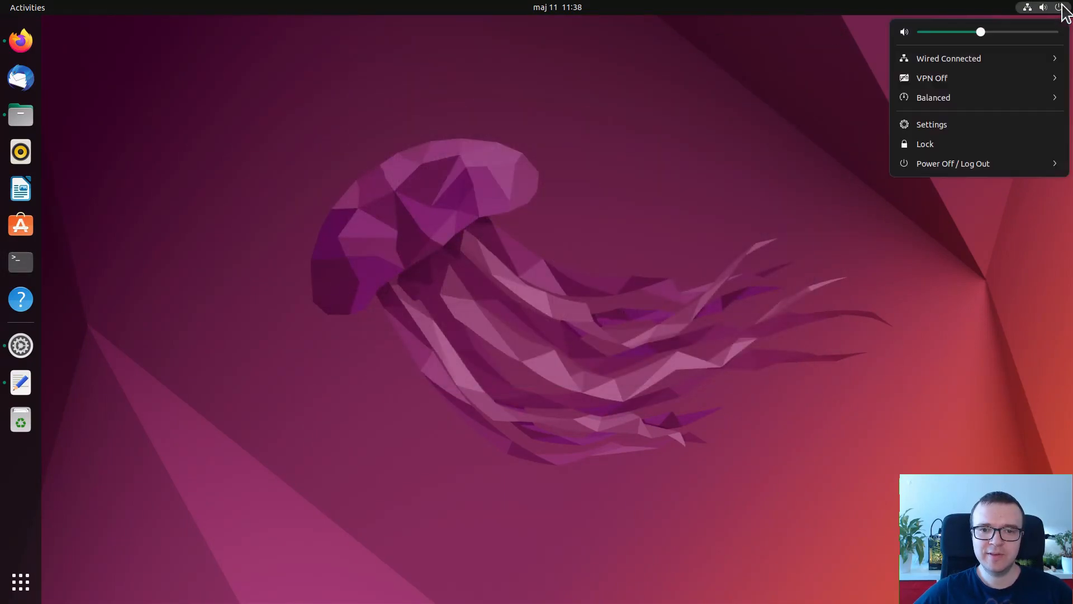
- From Settings' Network panel, add a VPN of the openconnect multi-protocol type
click(930, 124)
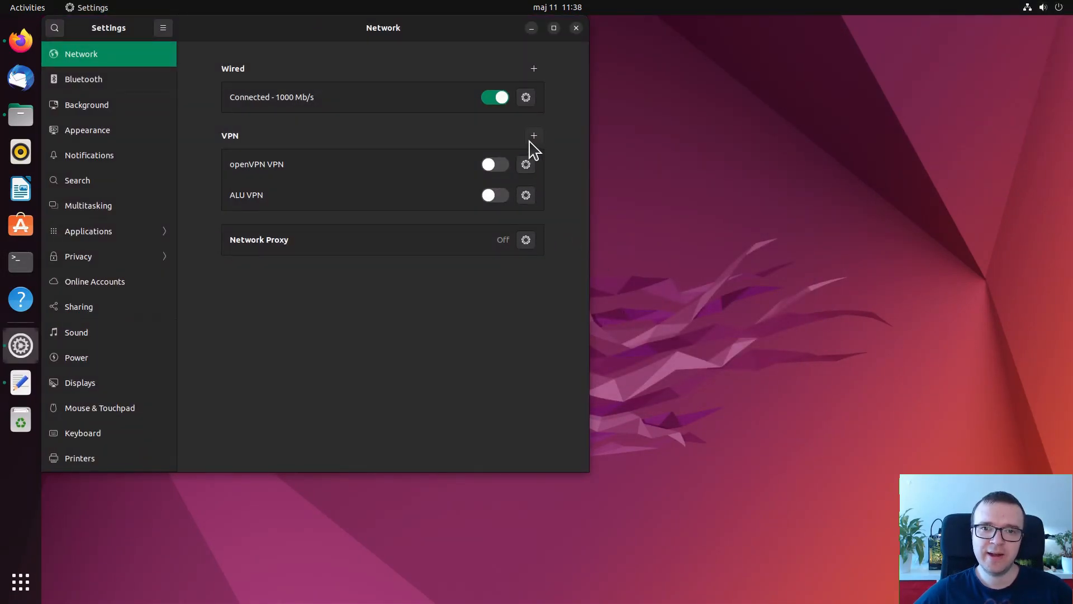
click(533, 135)
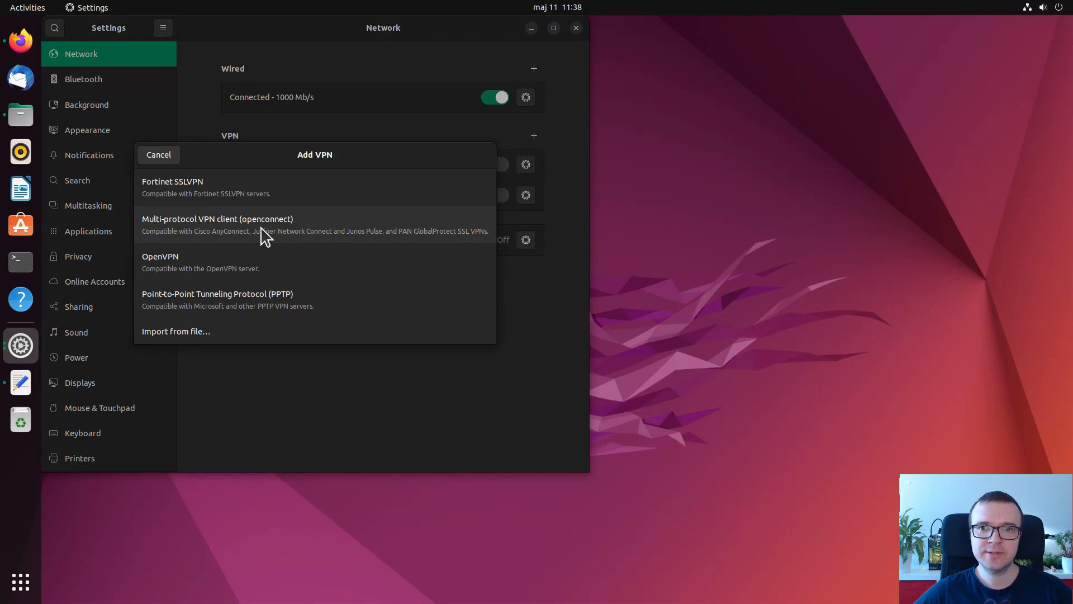
mouse_move(236, 241)
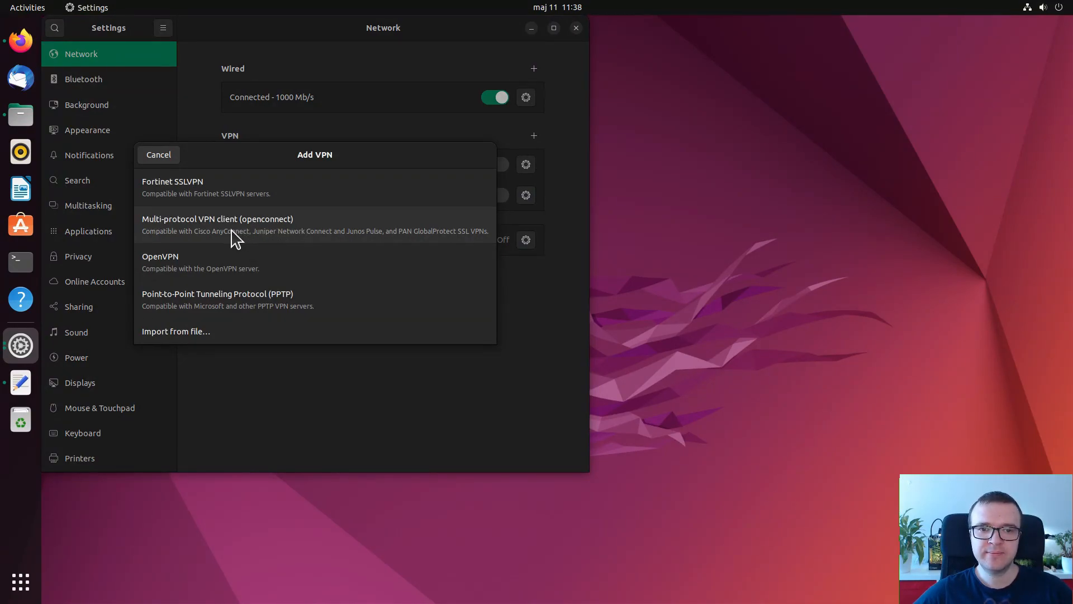
click(217, 223)
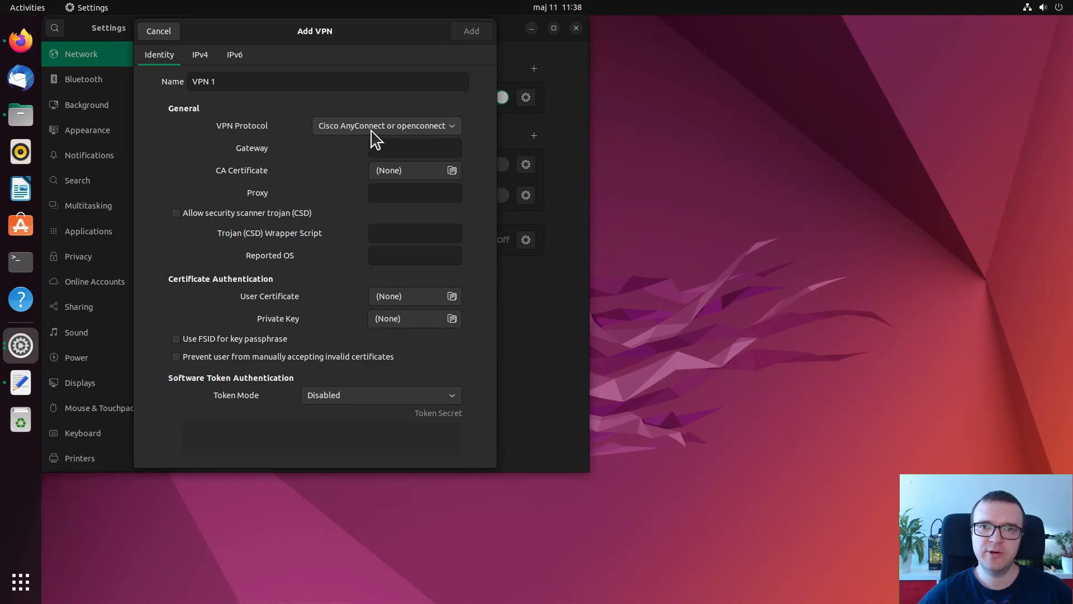
- Set the gateway to vpn.website.com and add the cisco VPN connection
click(415, 148)
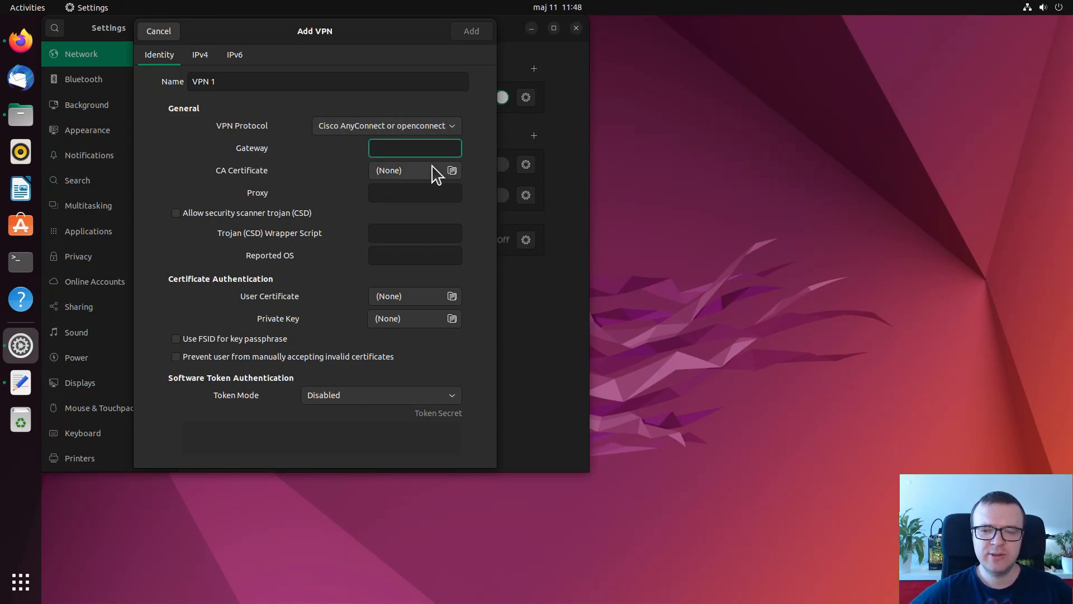
text(vpn.)
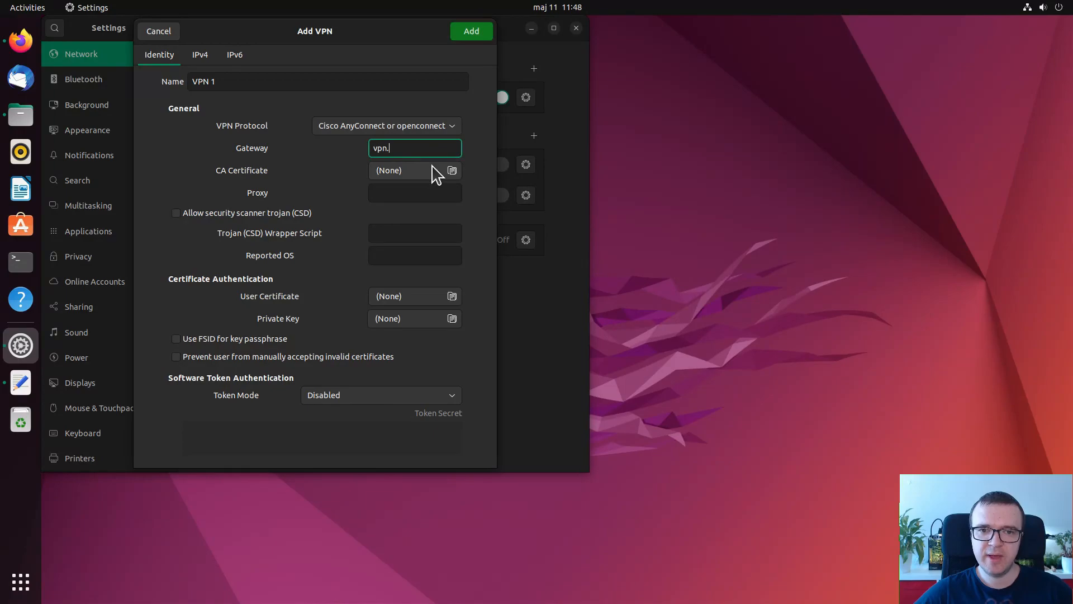
text(website.com)
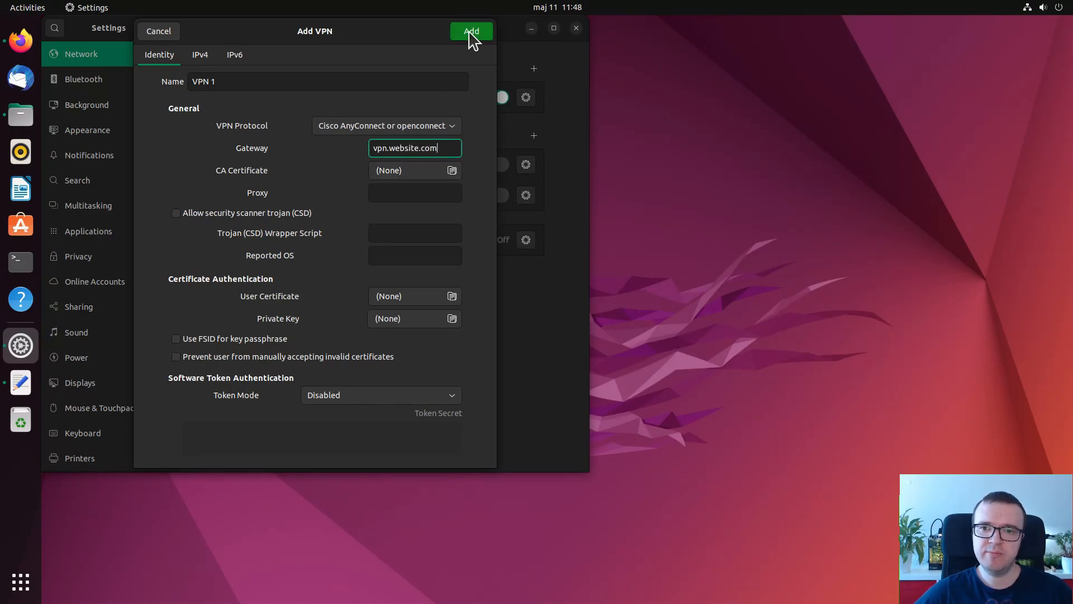
click(471, 31)
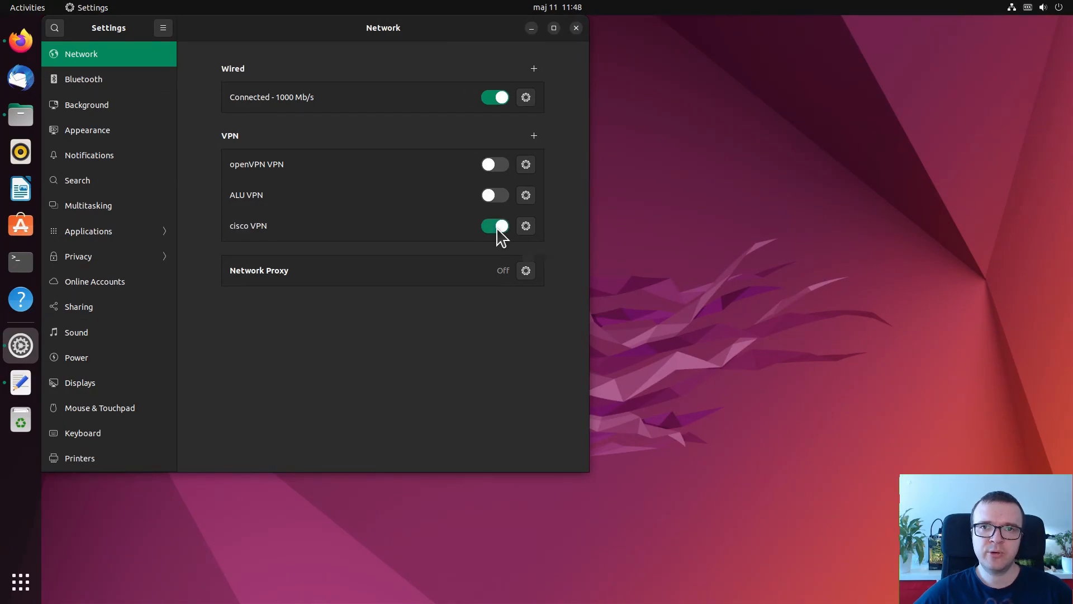
click(495, 225)
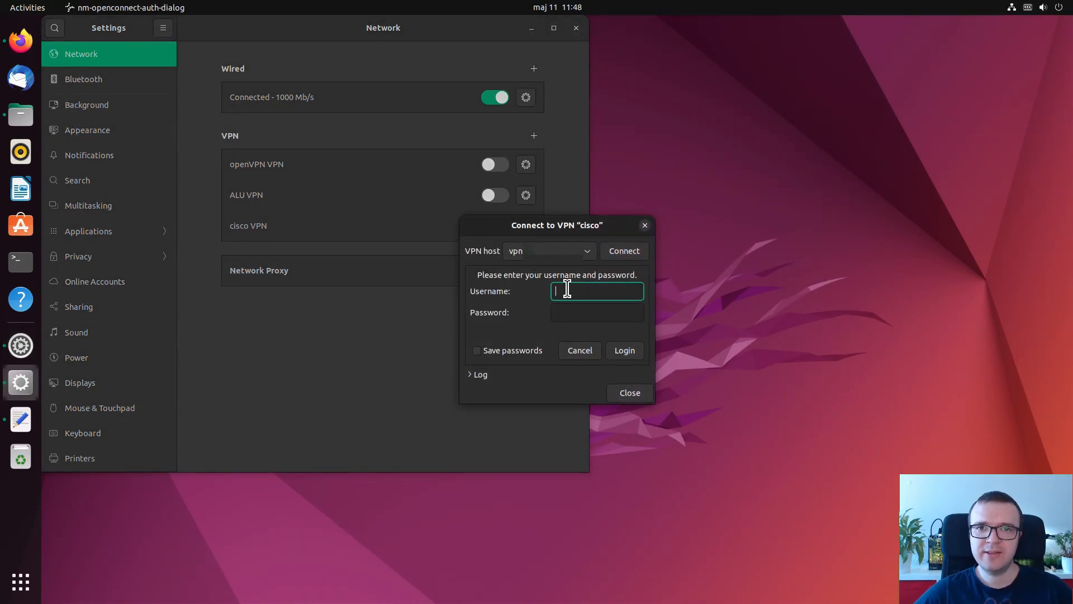
text(alu)
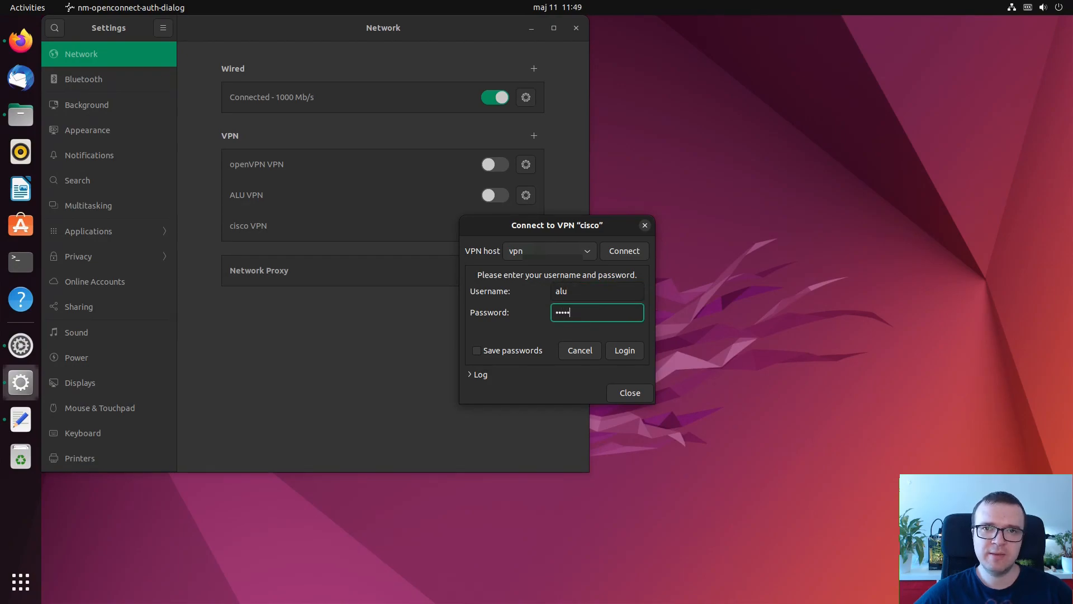
click(623, 350)
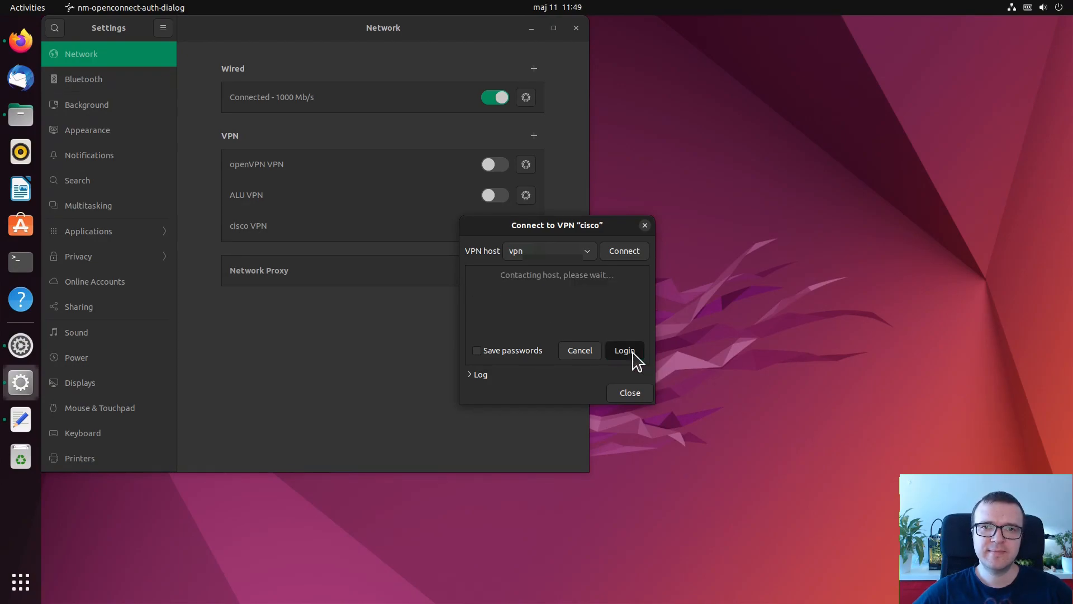
click(624, 350)
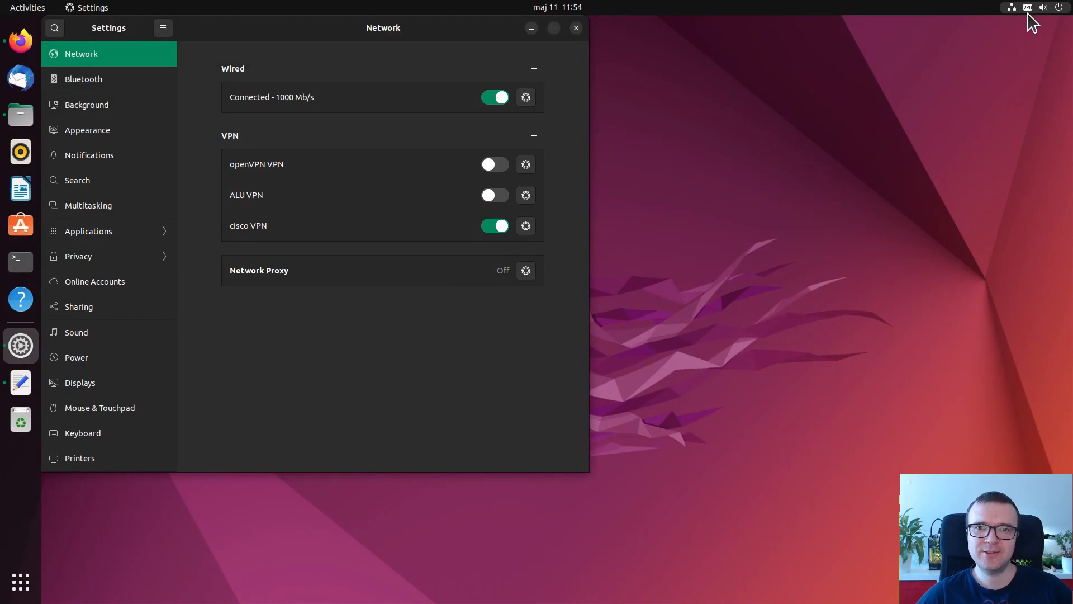
- Disconnect the cisco VPN and bring up its connection settings
click(494, 226)
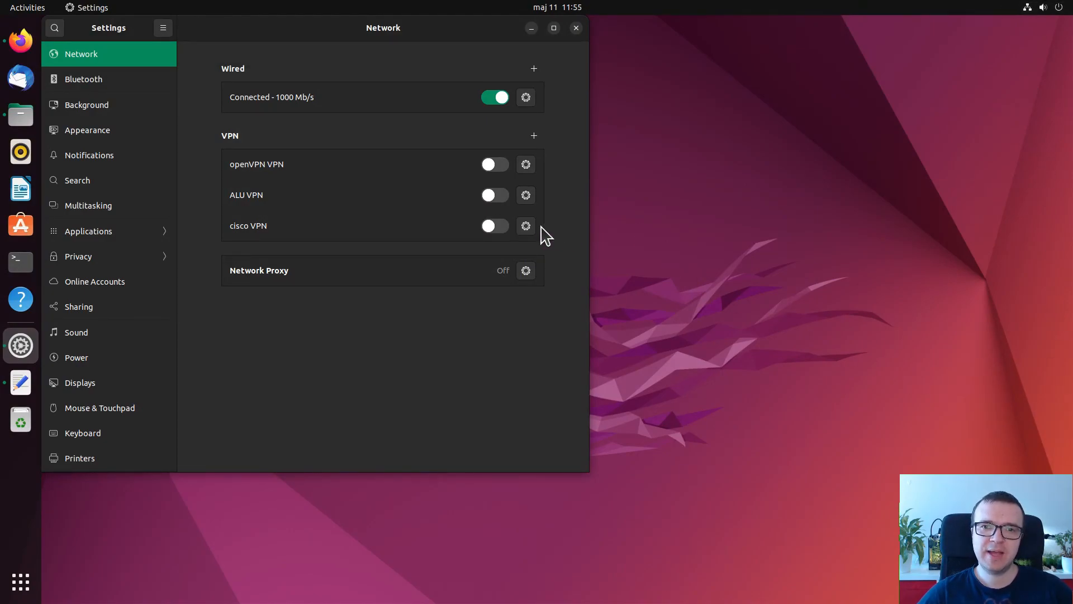
click(525, 226)
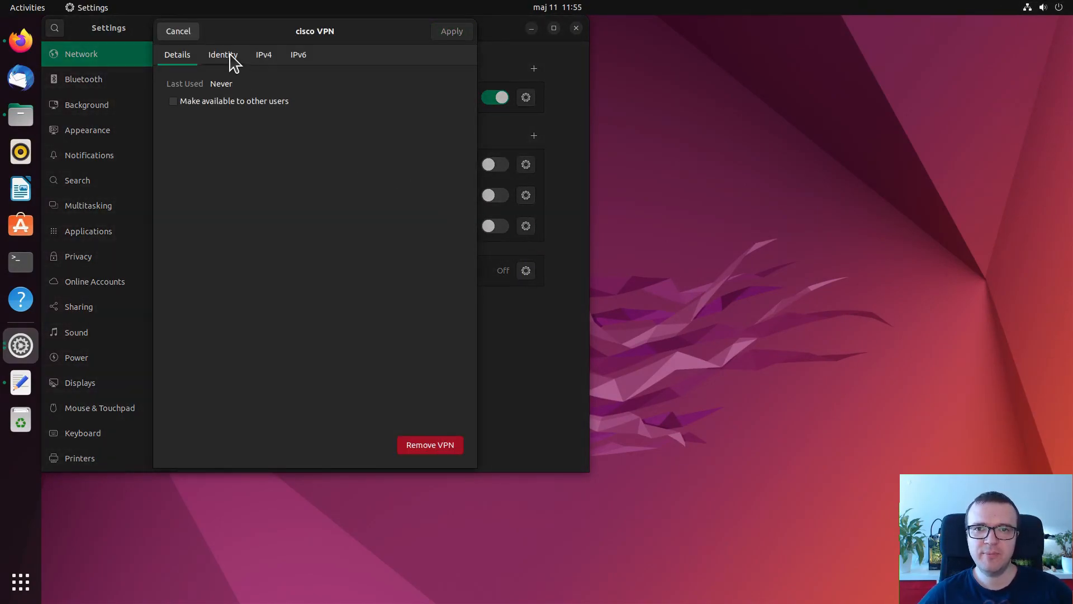
- Review the cisco VPN's Identity settings, then cancel without saving
click(222, 54)
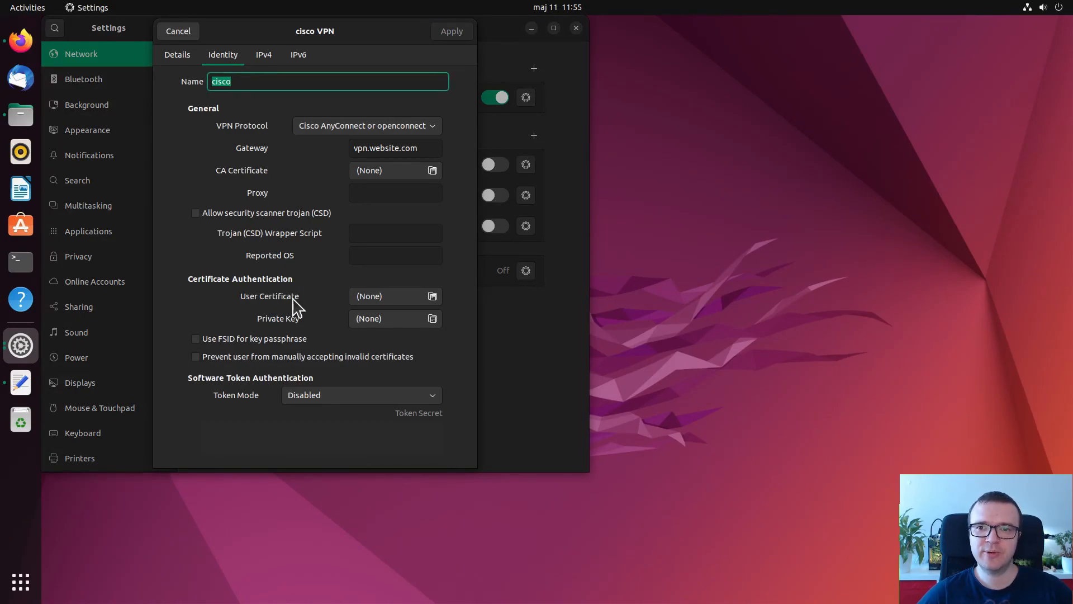
mouse_move(262, 331)
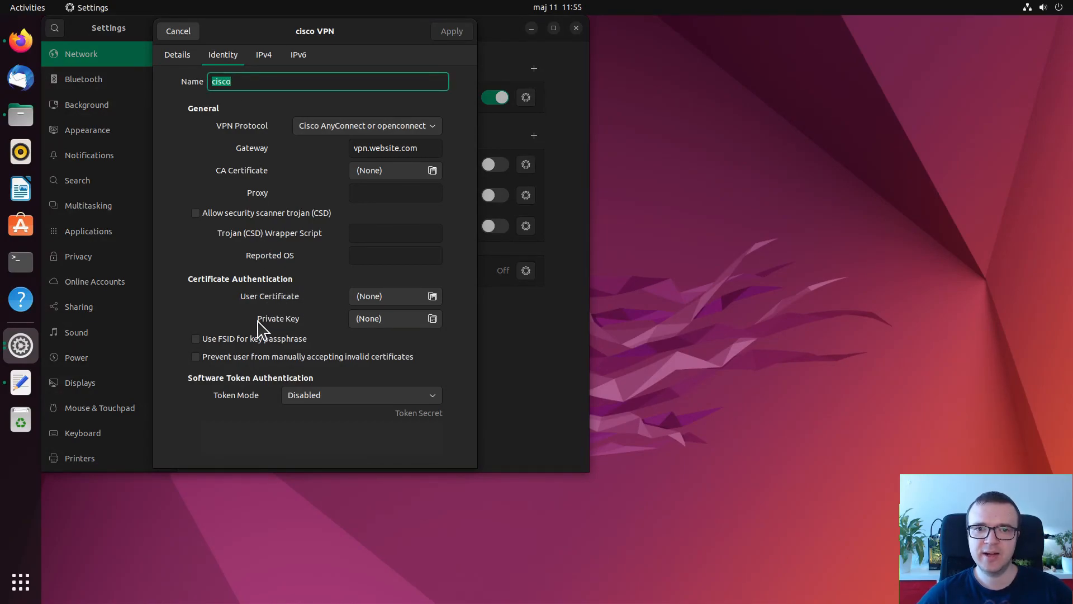
mouse_move(373, 363)
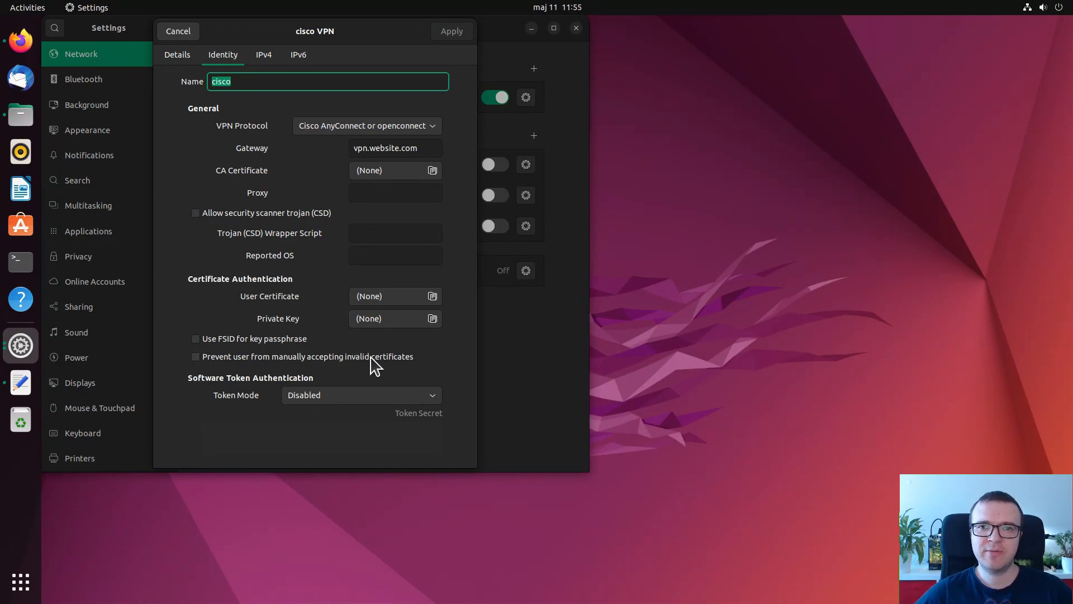
mouse_move(369, 356)
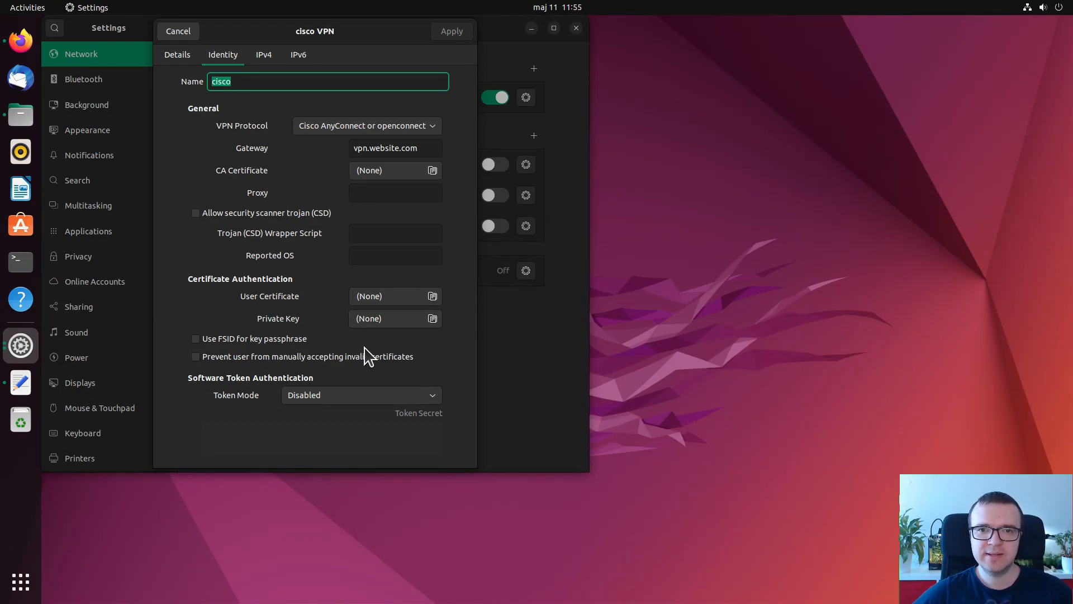
mouse_move(162, 49)
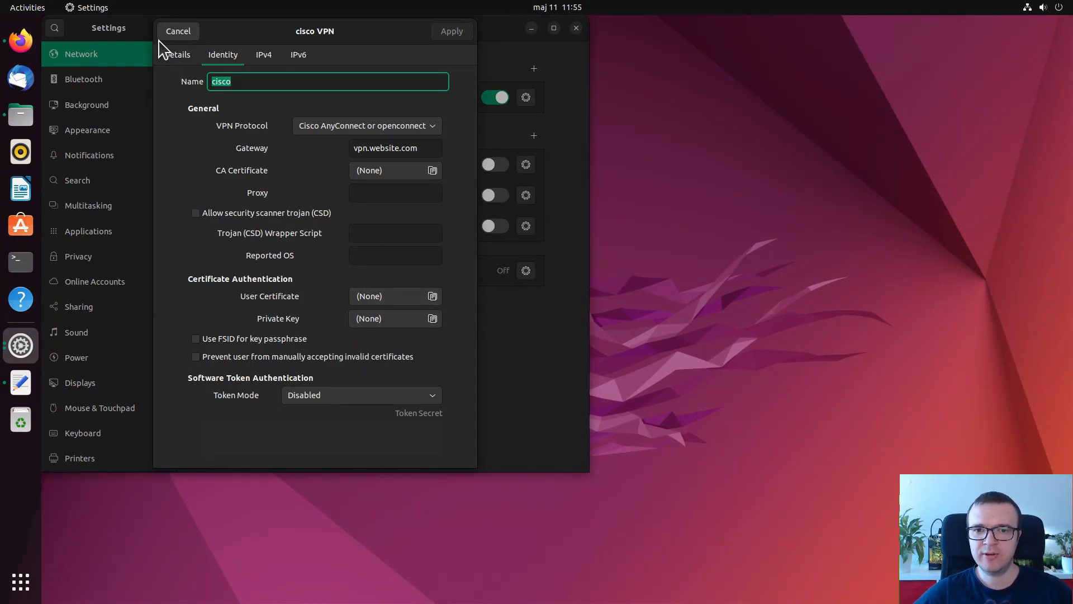
click(177, 31)
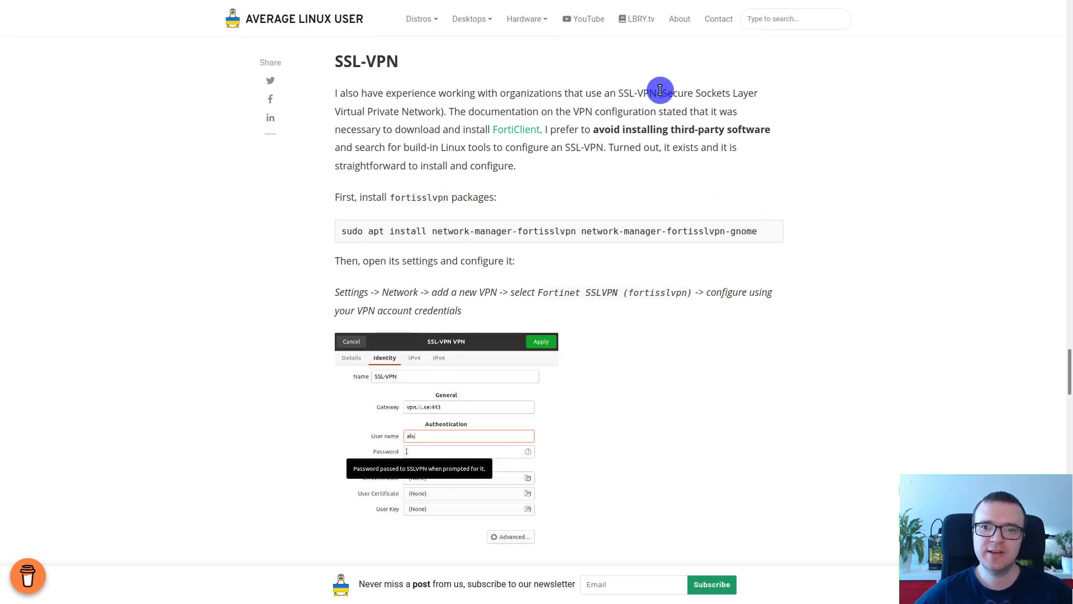
- Read the article's SSL-VPN section and follow the FortiClient download link
drag(662, 92, 443, 111)
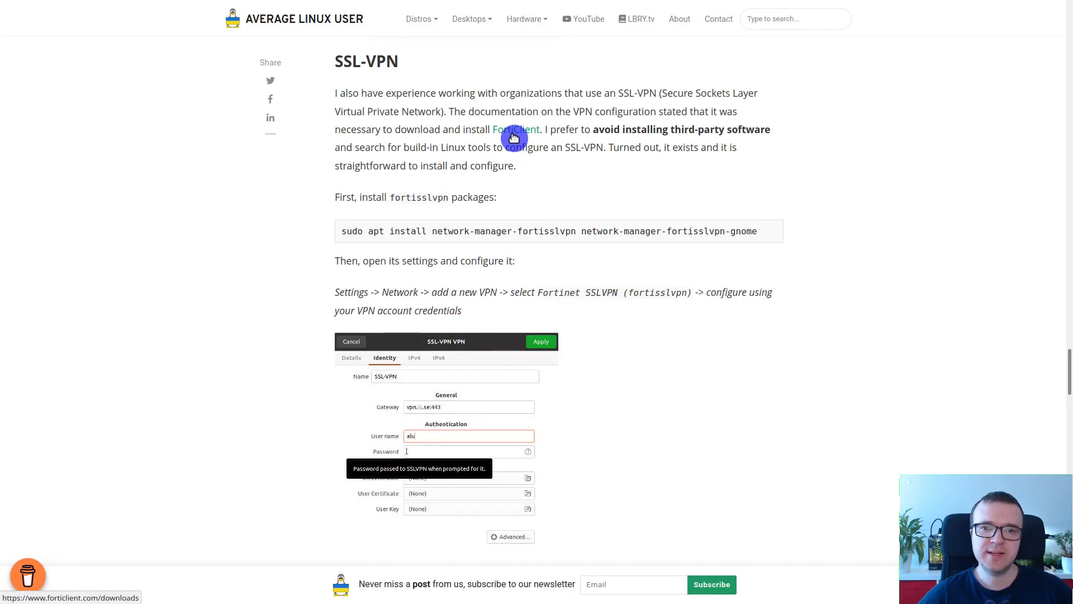
click(515, 130)
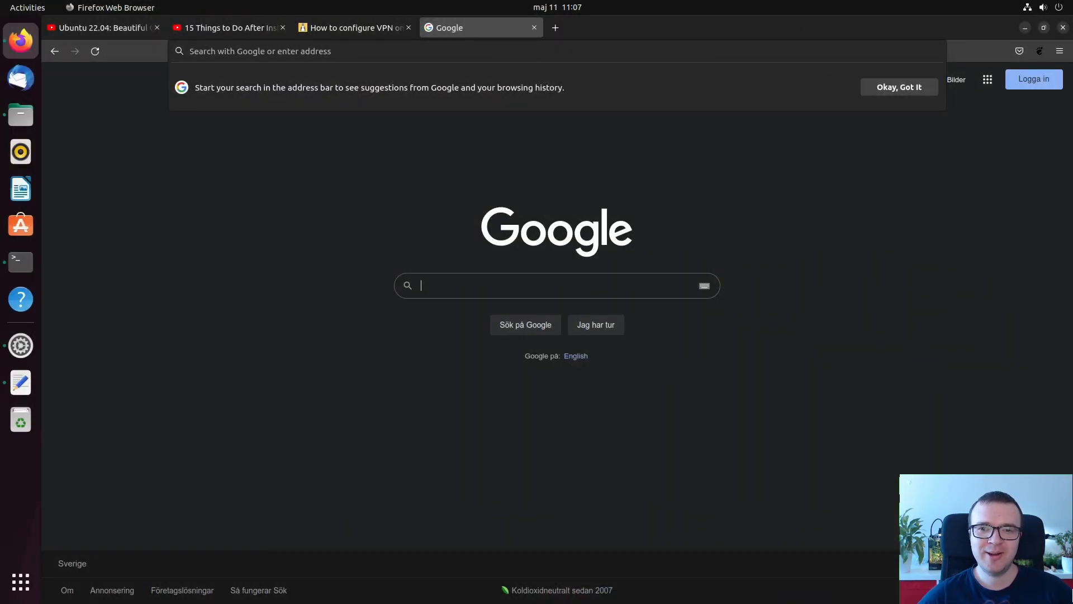
- Confirm installing network-manager-fortisslvpn and its gnome plugin with openfortivpn via apt
text(ssl vpn linux)
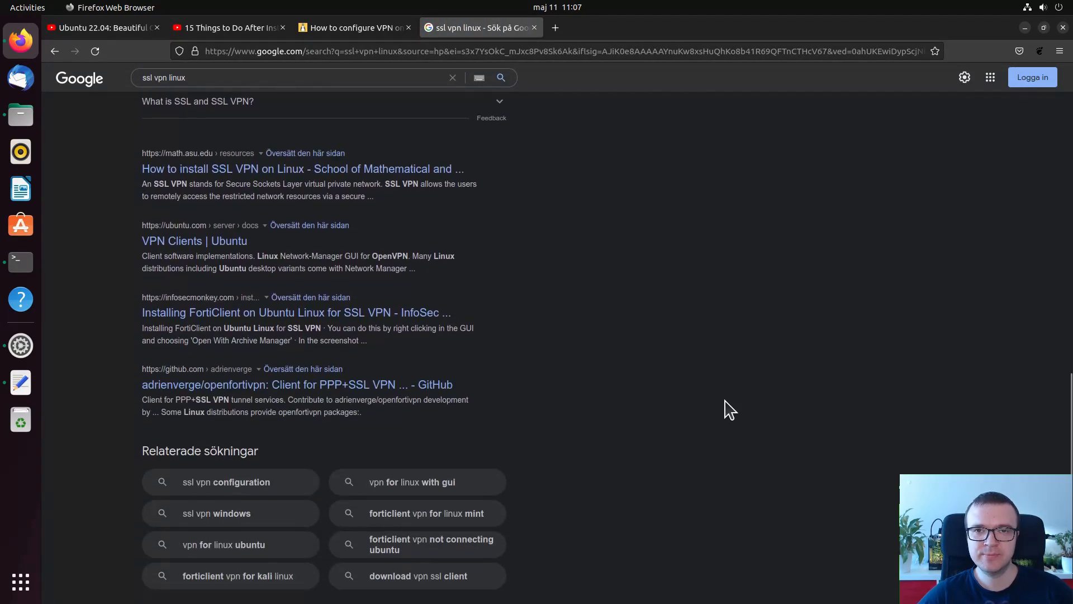
scroll(down, 3)
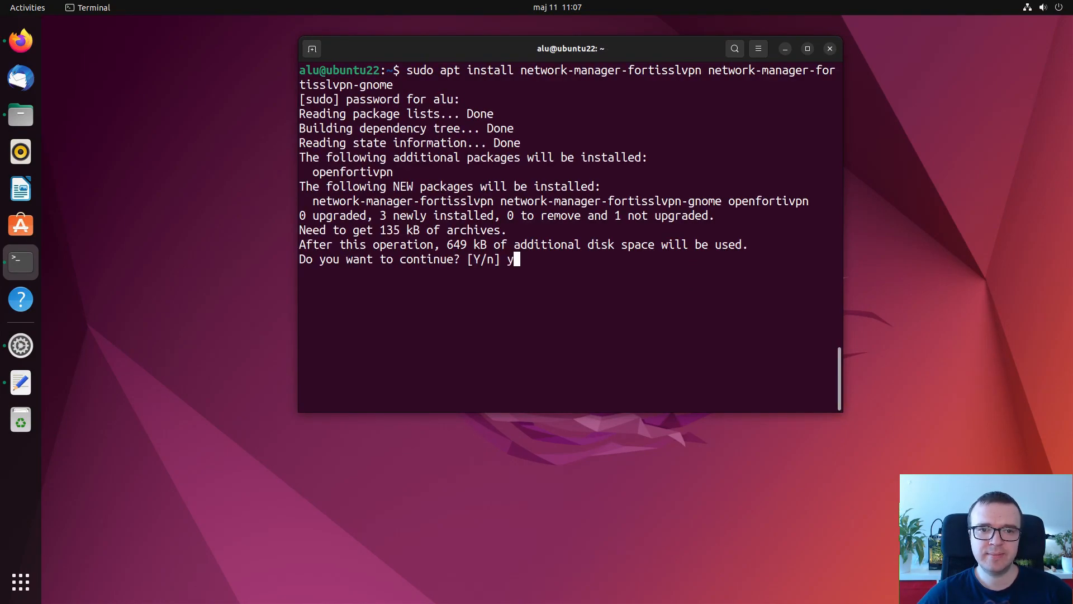
key(Return)
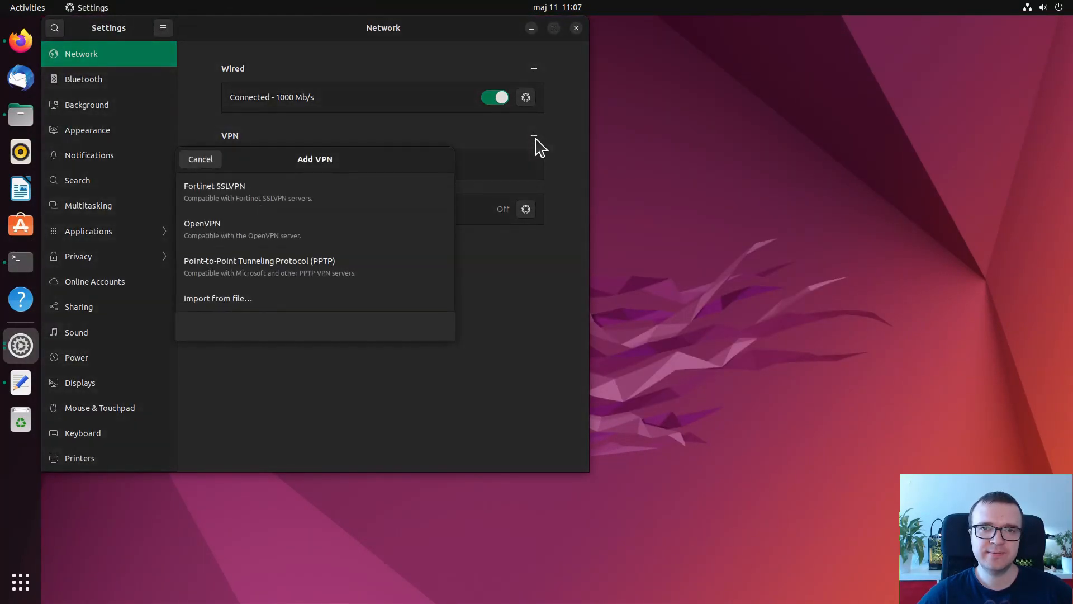
mouse_move(265, 198)
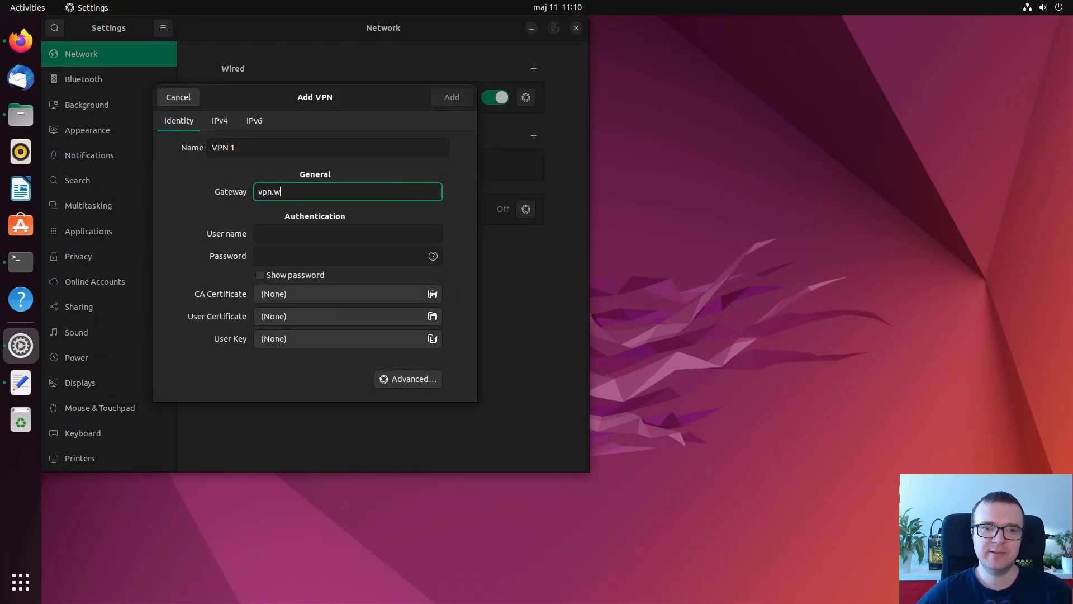
- Fill the Fortinet SSLVPN form with gateway vpn.website.com and user name alu
text(ebsite.com)
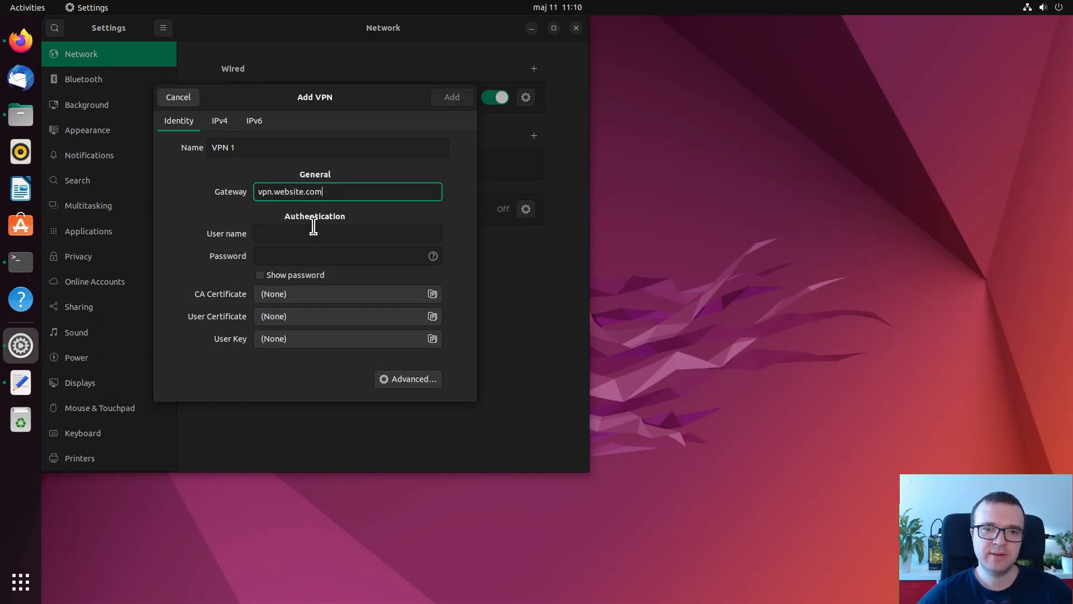
text(alu)
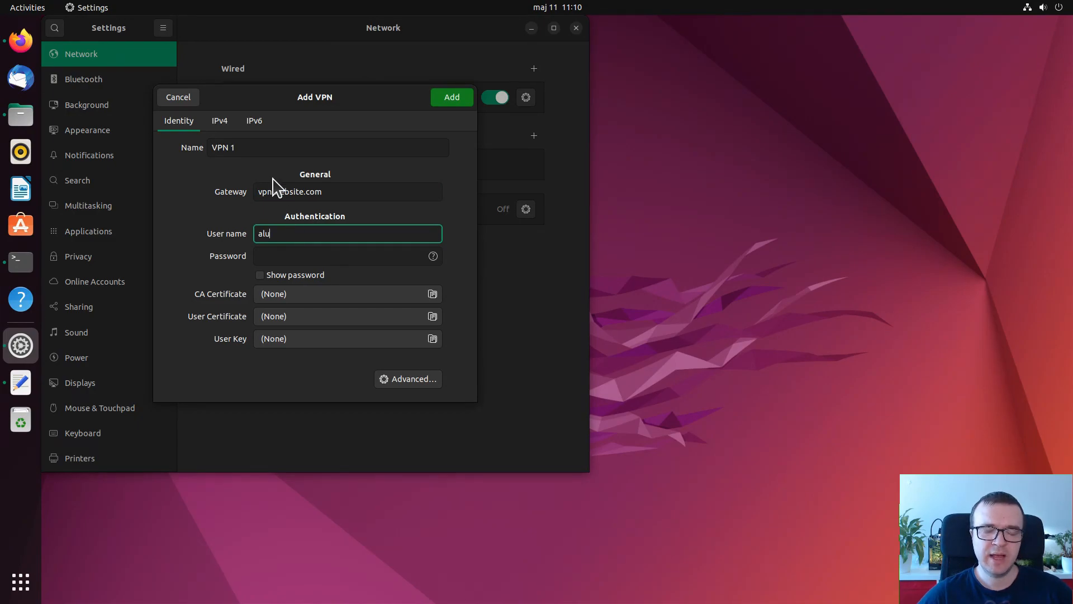
click(327, 147)
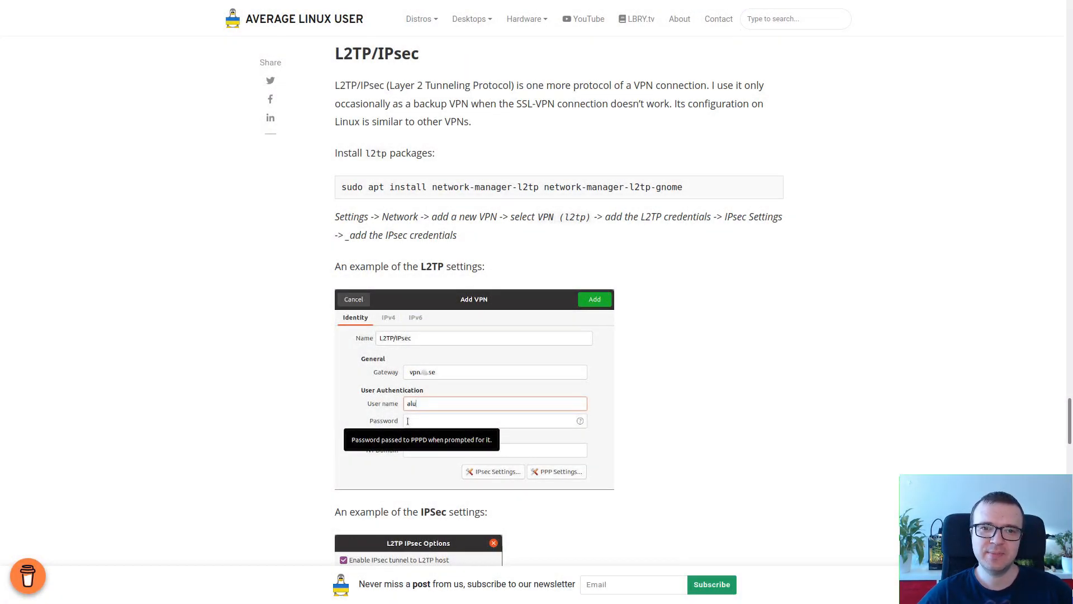
- Review the article's L2TP/IPsec section, then leave the desktop showing
drag(390, 85, 479, 85)
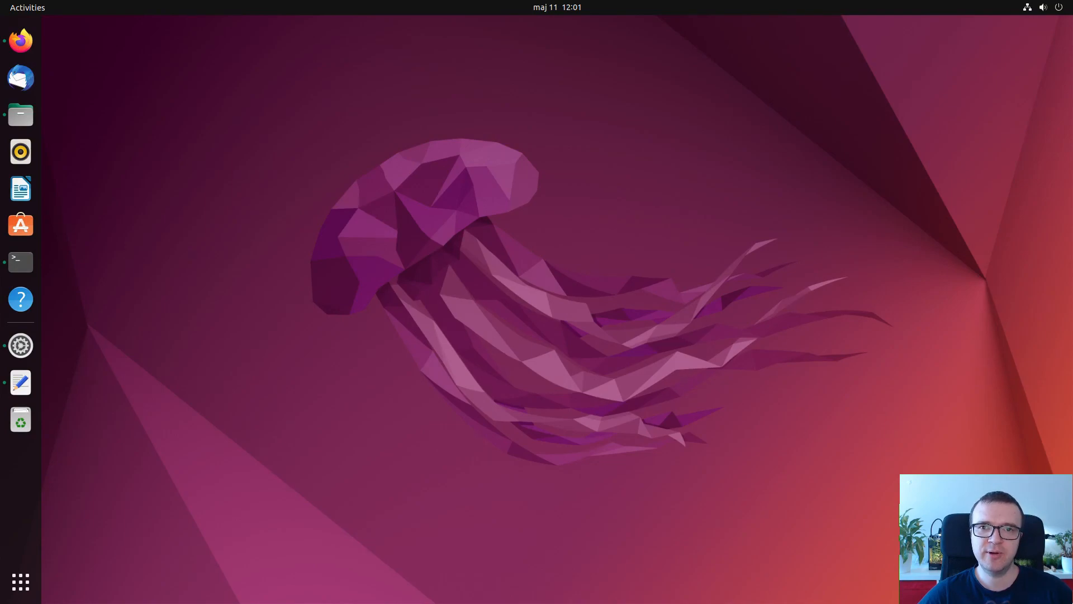
mouse_move(331, 291)
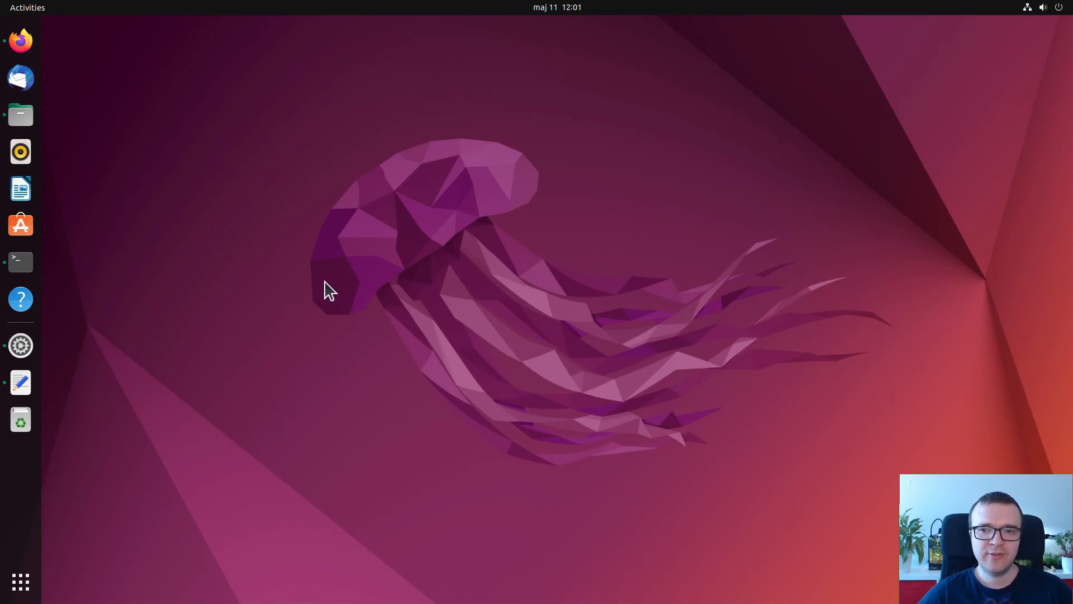
- Run sudo apt install network-manager-l2tp network-manager-l2tp-gnome in a new Terminal
click(20, 261)
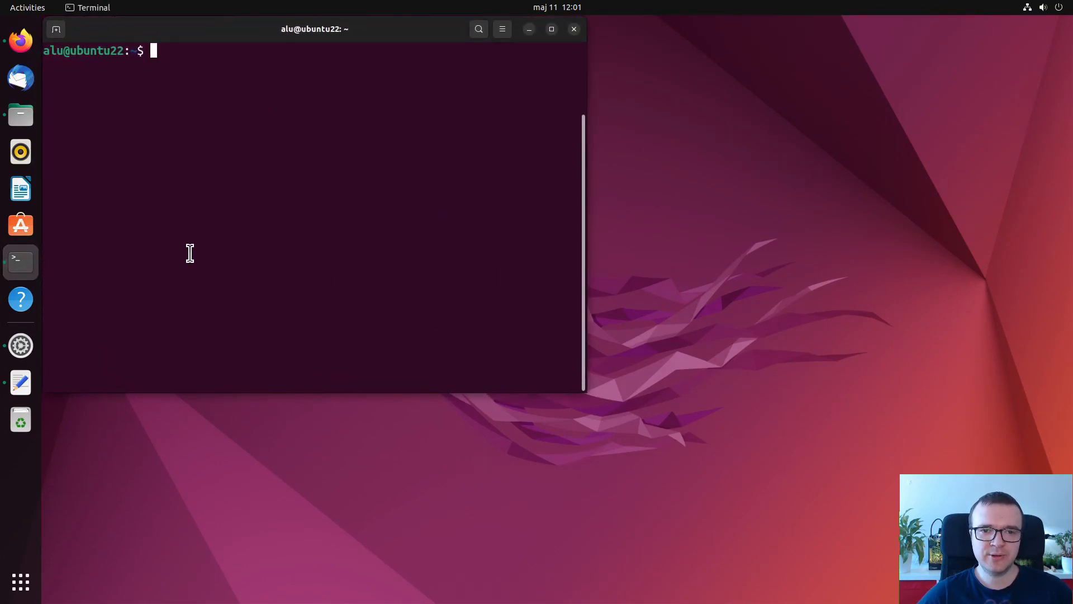
text(sudo apt install network-manager-l2tp network-manager-l2tp-gnome)
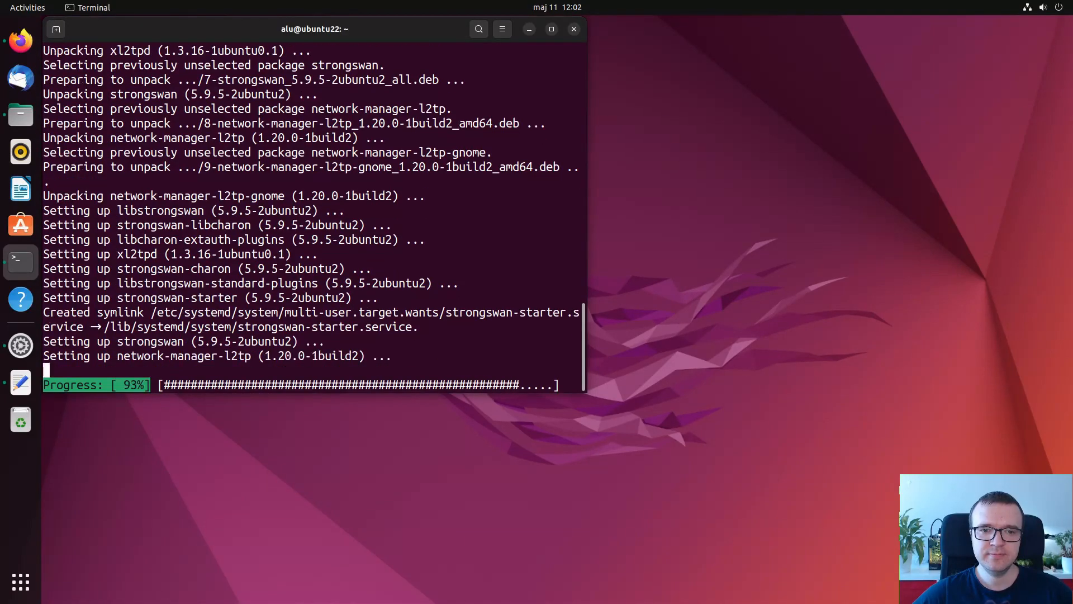
- From Settings' Network panel, start a new L2TP VPN connection named L2tp
click(1042, 8)
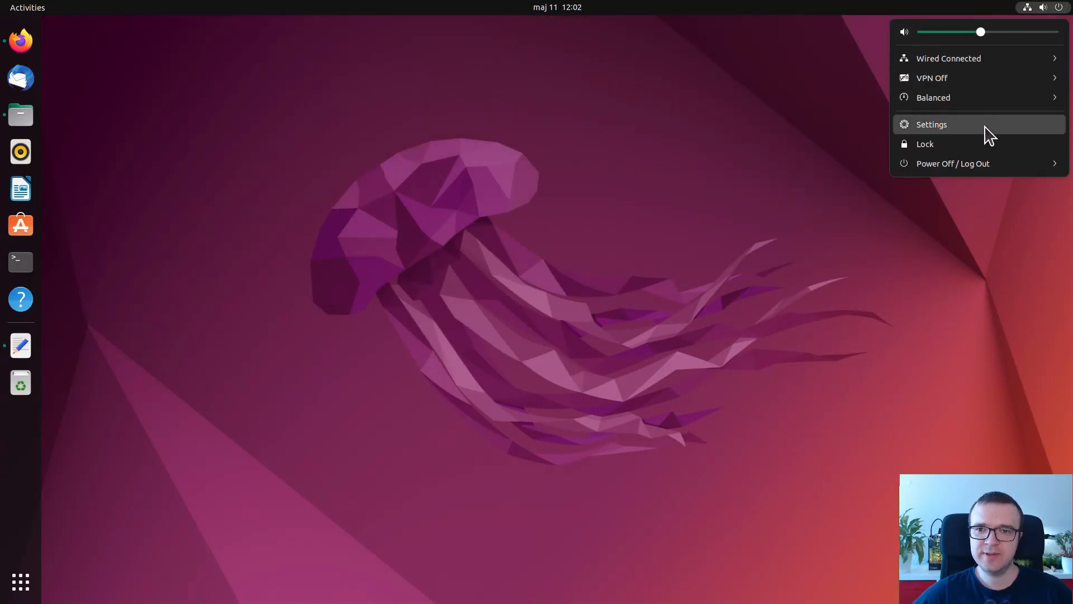
click(932, 124)
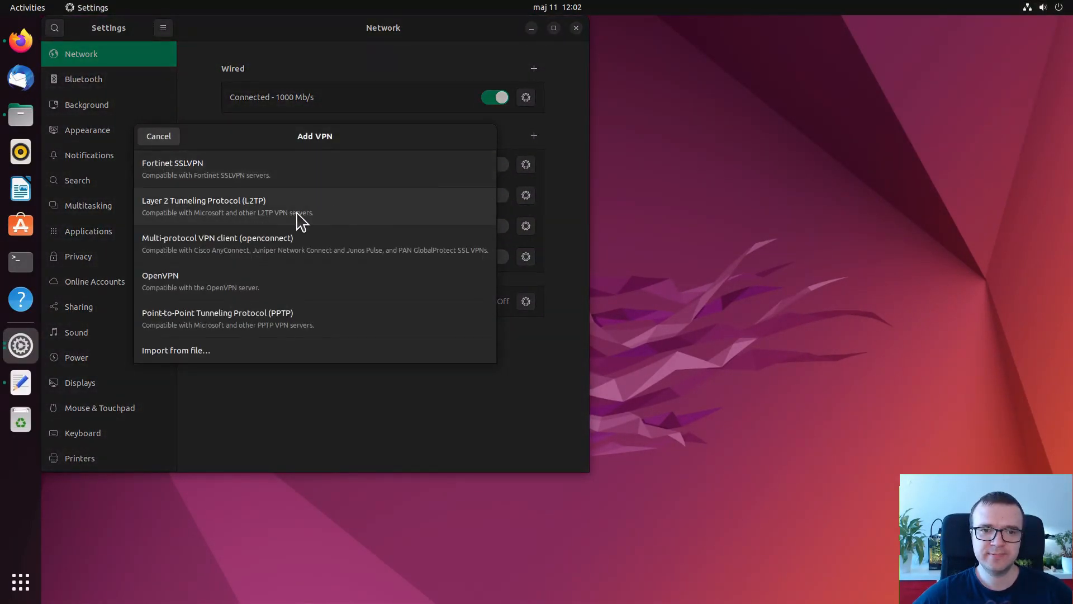
click(204, 205)
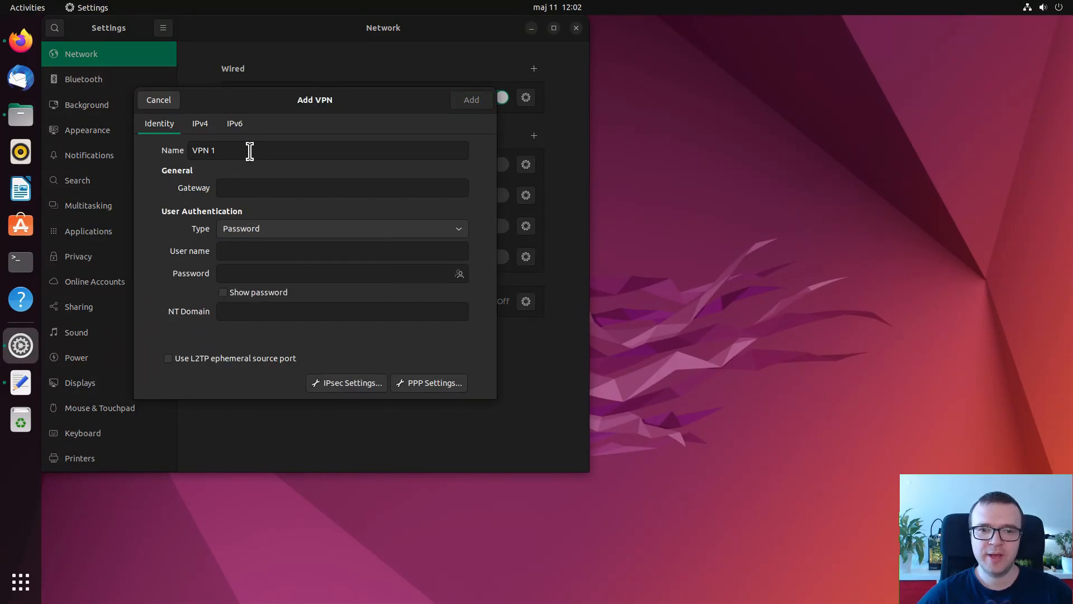
text(L2tp)
text(alu)
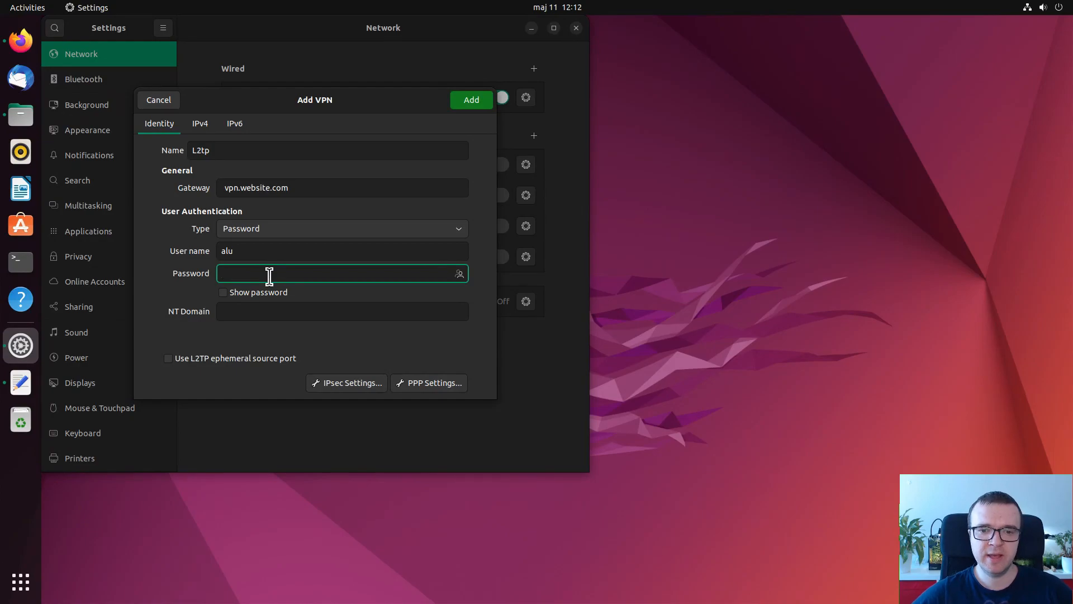
- Set IPsec Phase1 aes256-sha1-modp1024 and Phase2 aes256-sha1, then add the connection
click(347, 383)
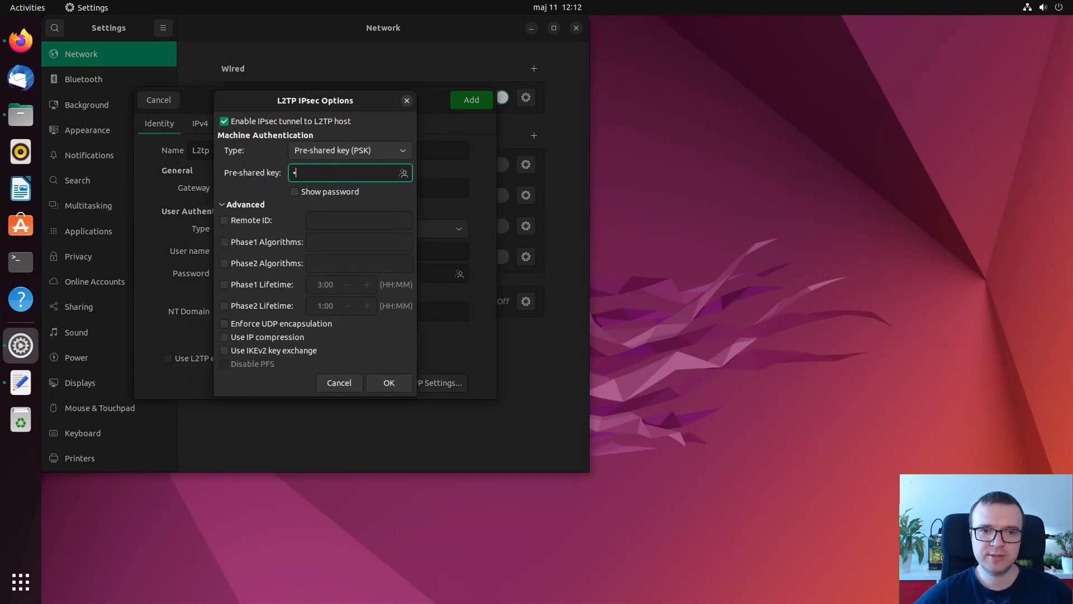
text(aes256-sha1-modp1024)
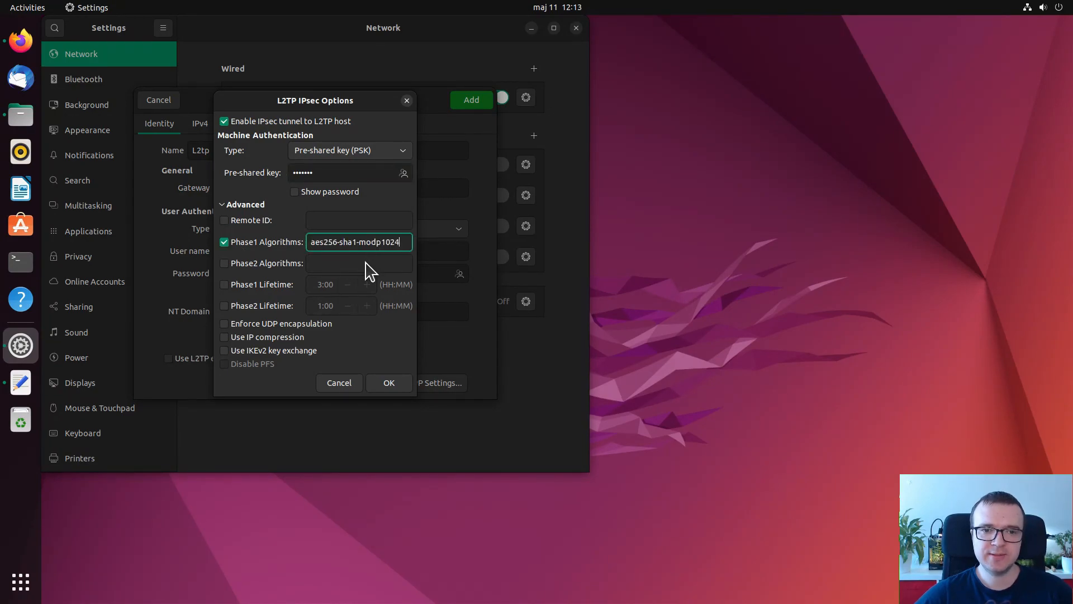
text(aes256-sha1)
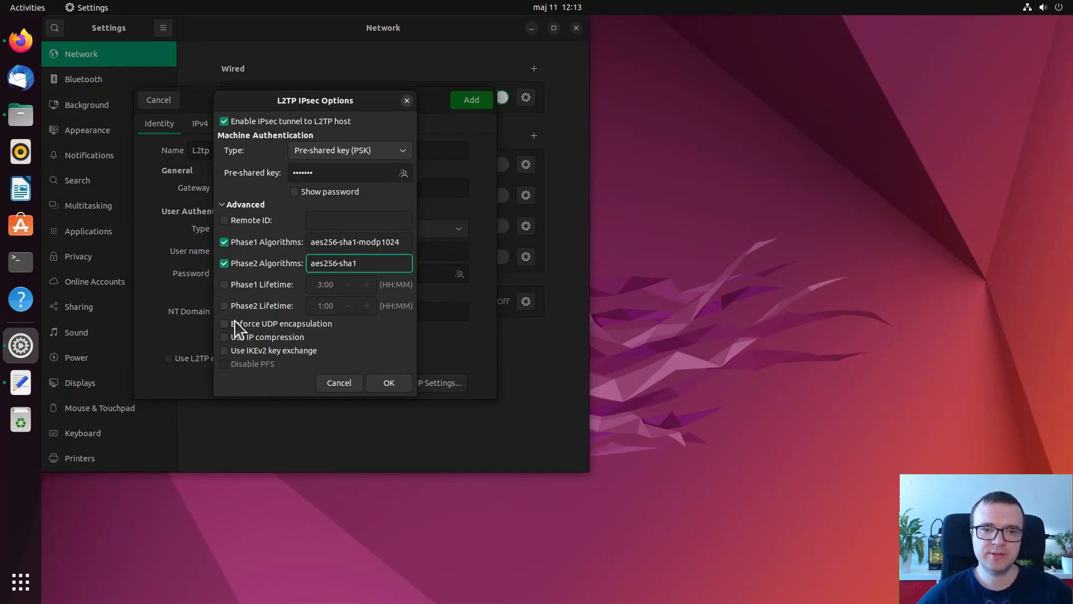
click(389, 382)
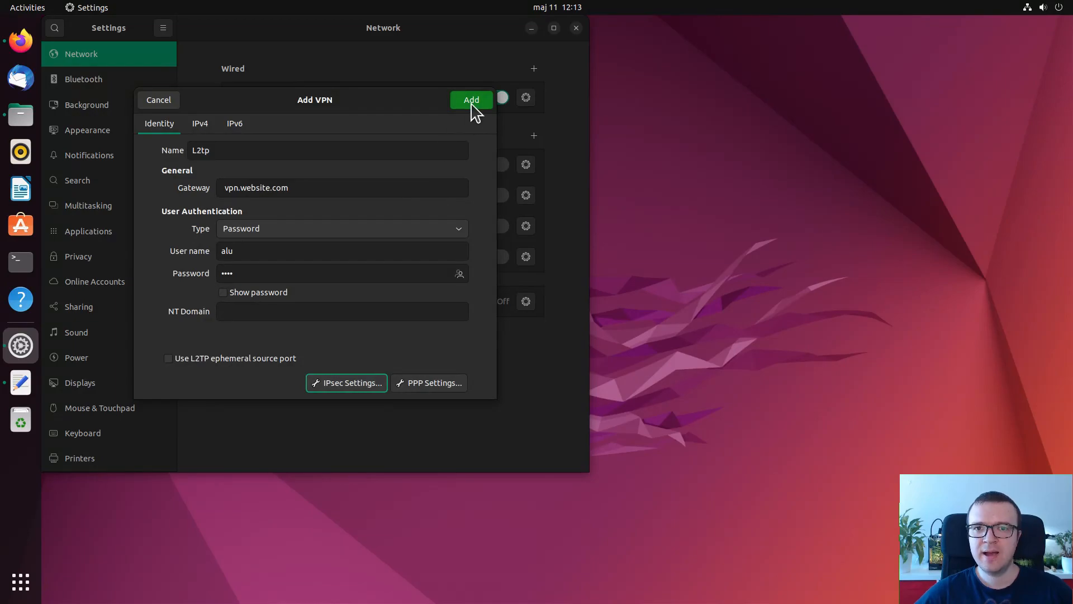
click(470, 99)
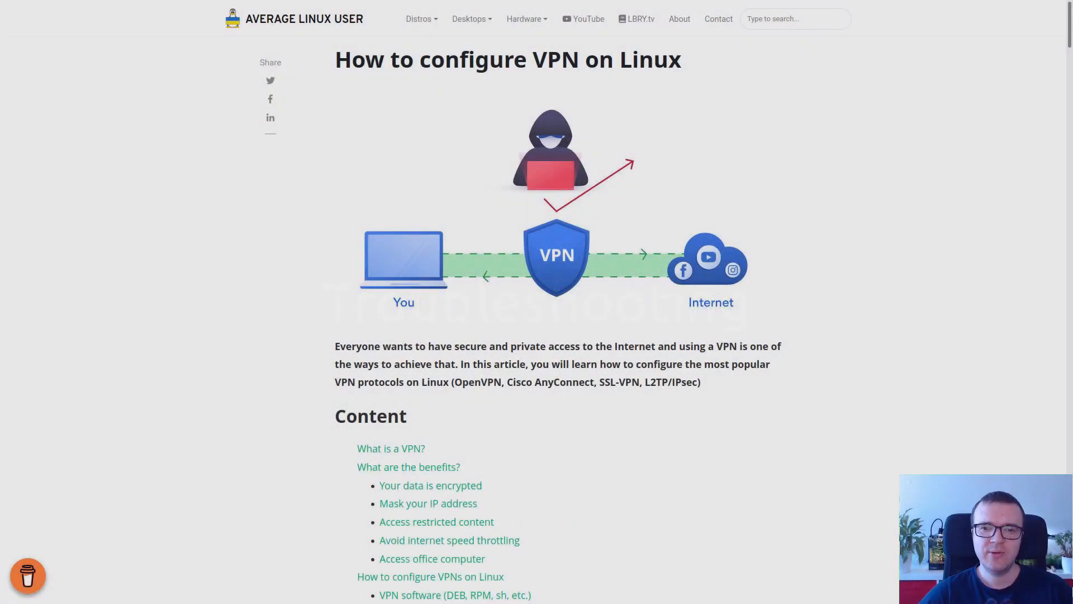
- Jump to the Troubleshooting section from the article's Content list
scroll(down, 3)
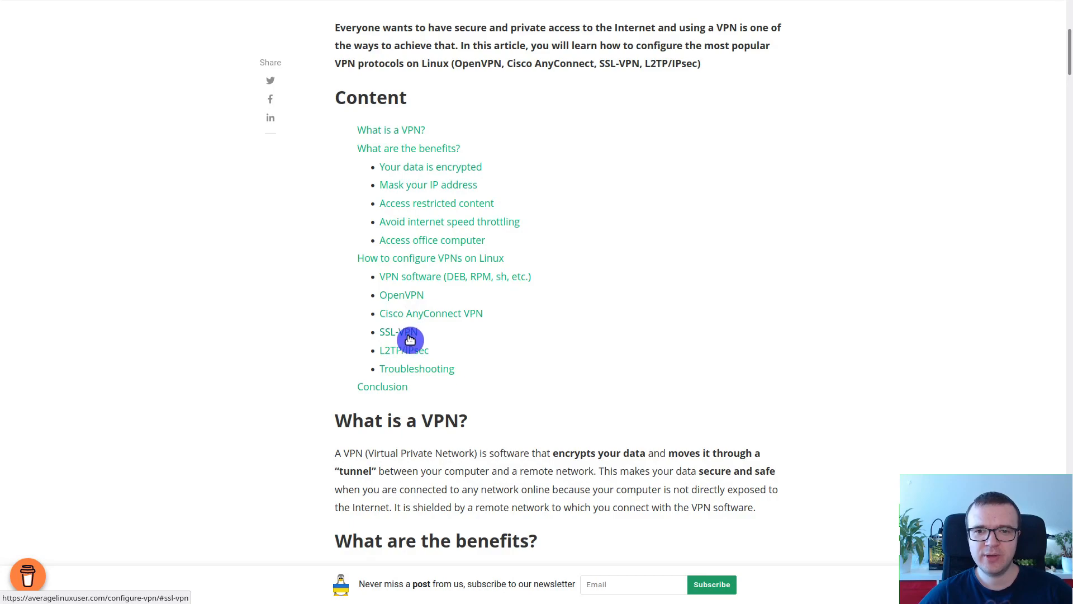
mouse_move(441, 372)
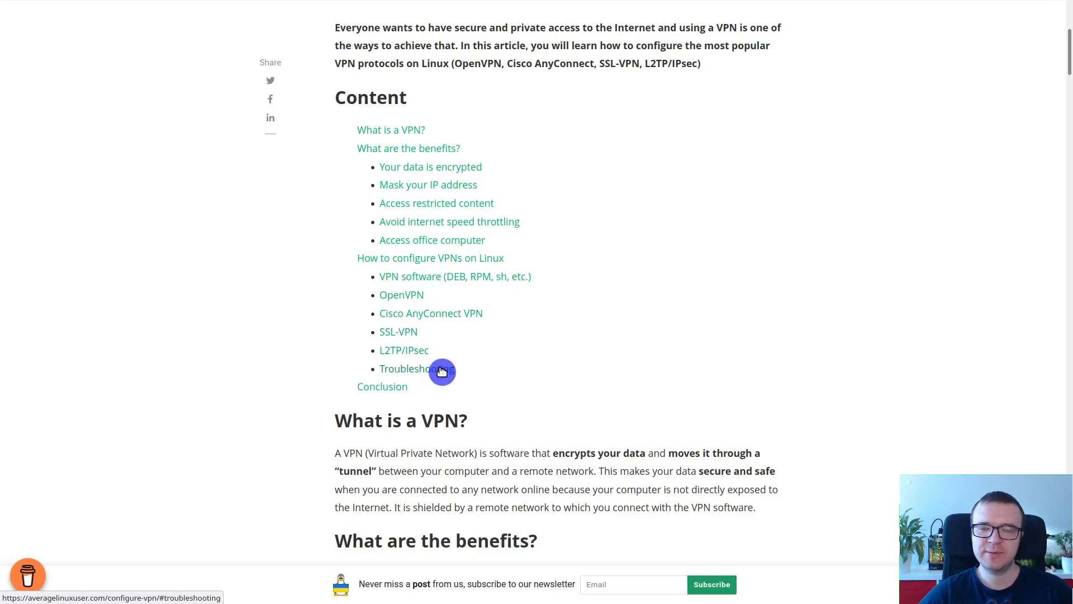
click(400, 368)
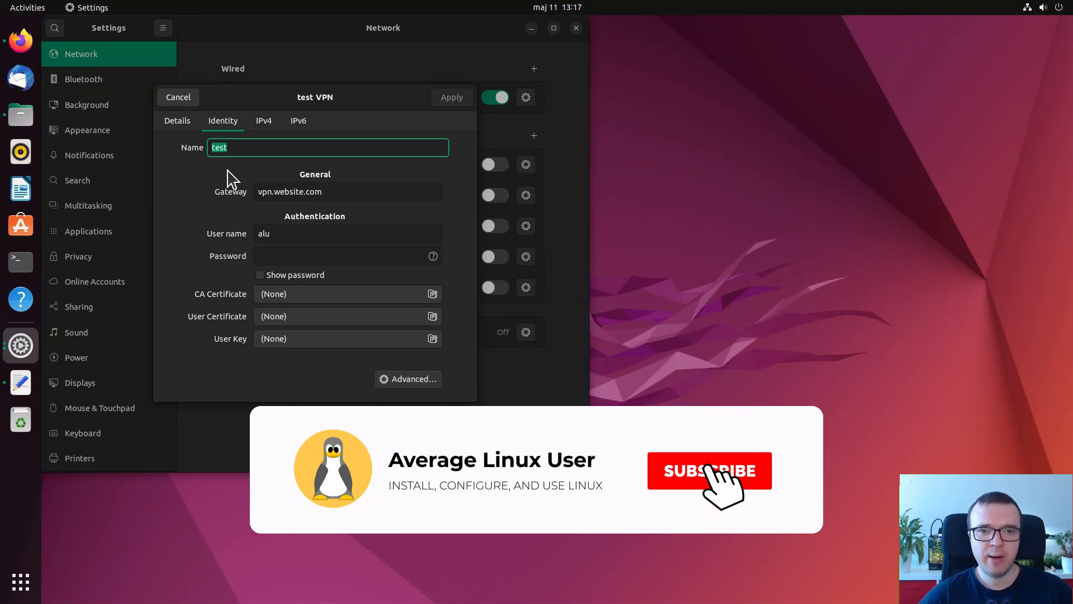
- Change the test VPN's gateway to vpn.website.com:443
click(709, 470)
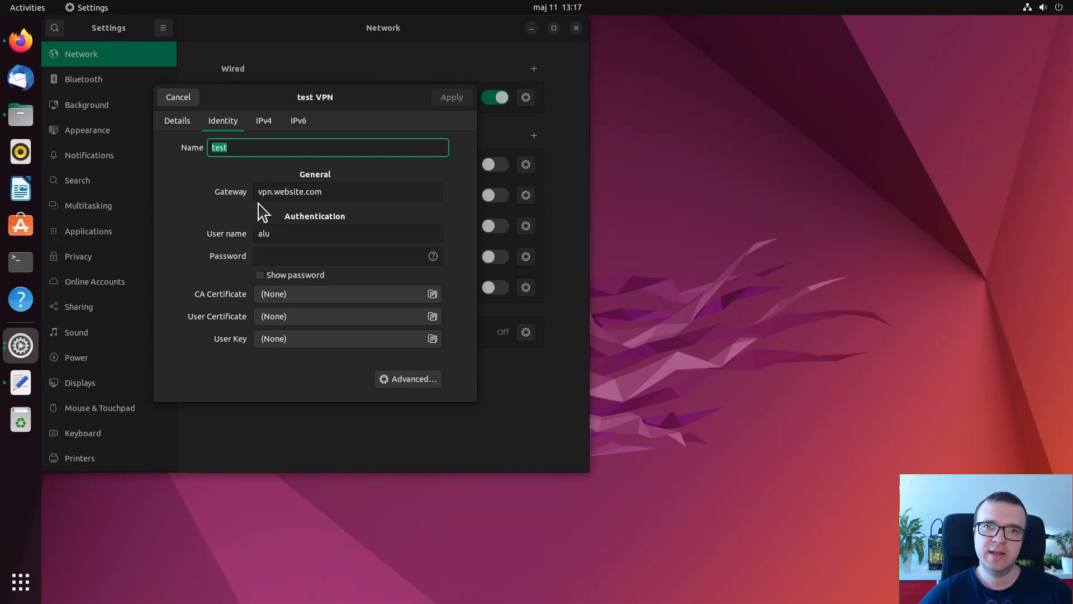
mouse_move(260, 195)
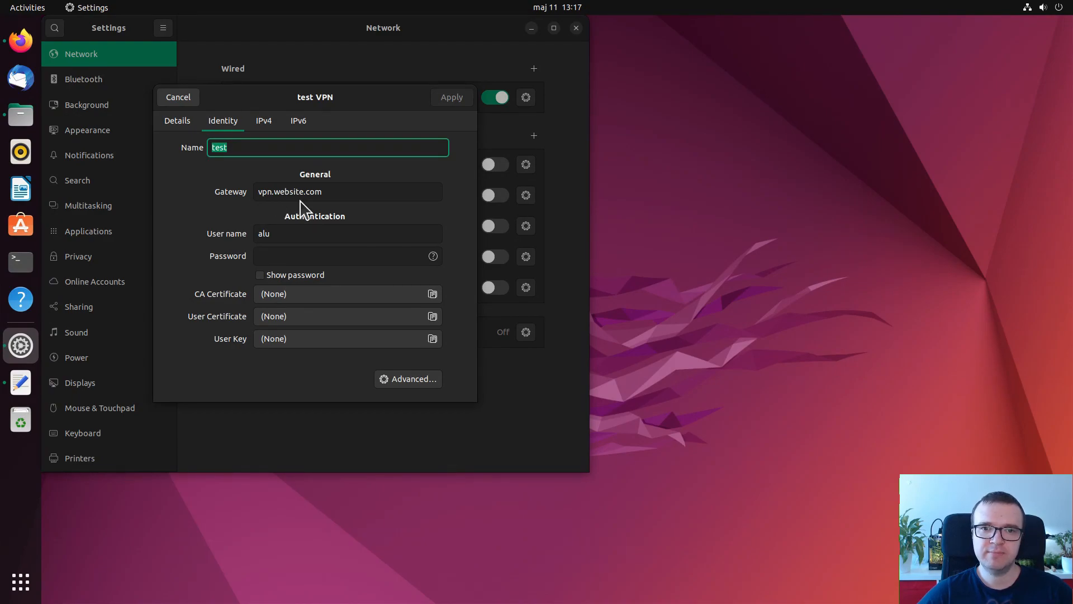
click(347, 192)
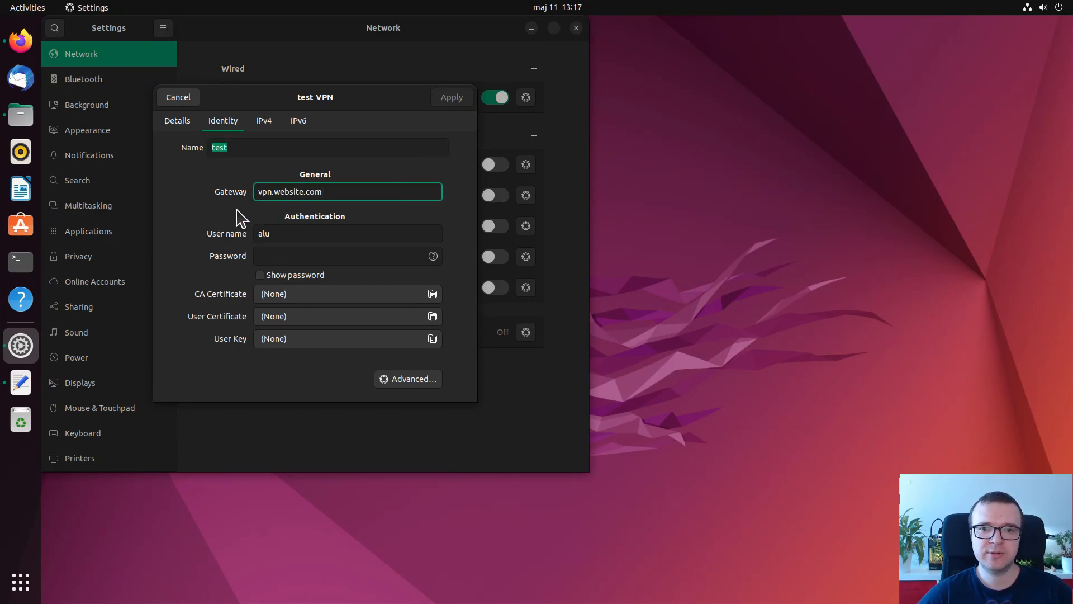
text(:443)
click(347, 233)
text(@)
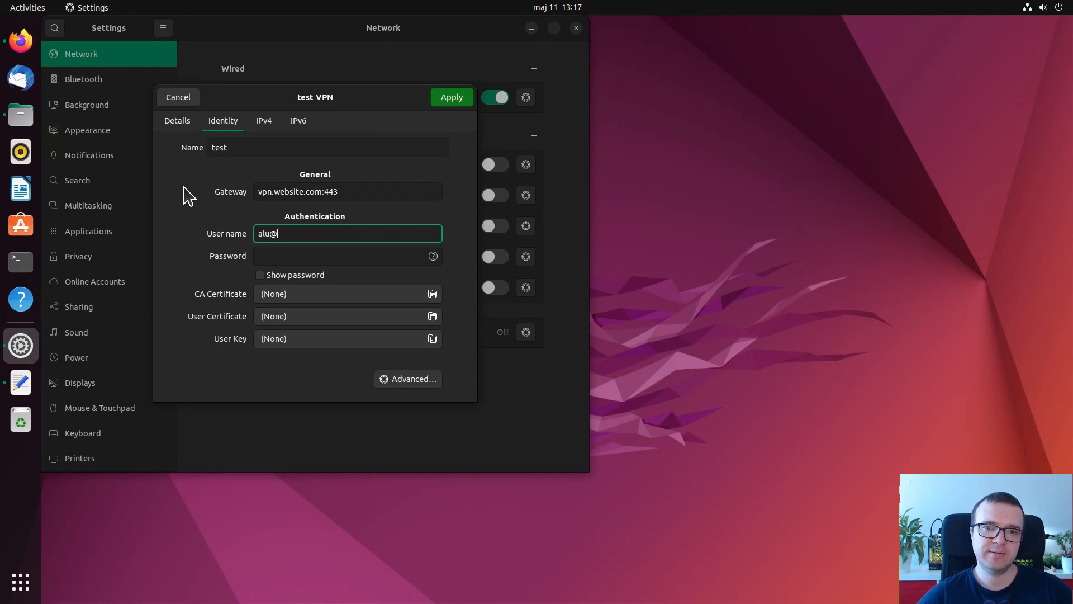
- Extend the test VPN's user name with the website.com domain and apply the changes
text(website.)
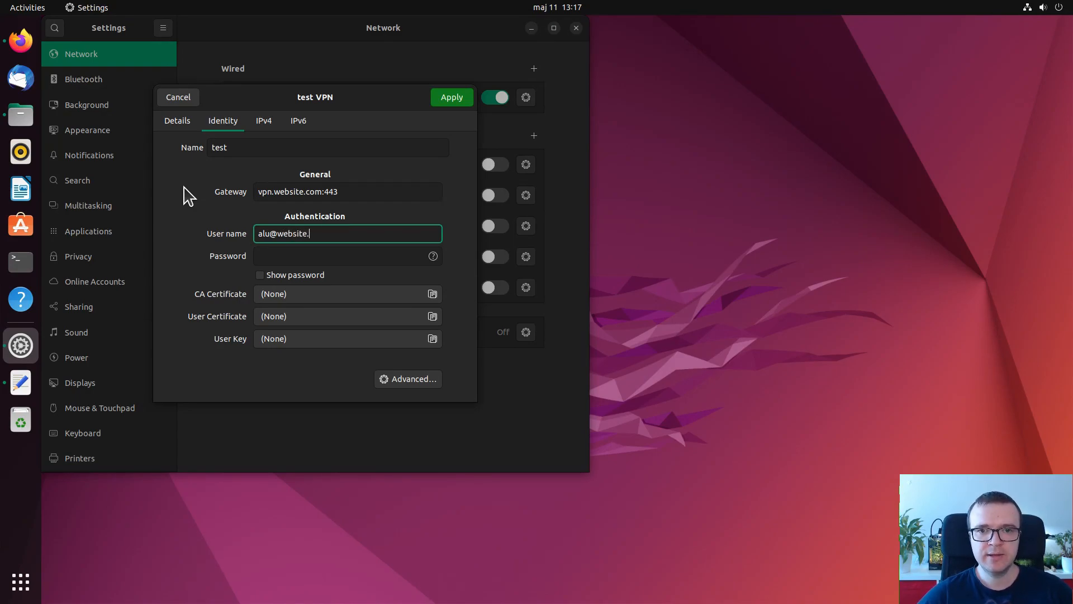
text(com)
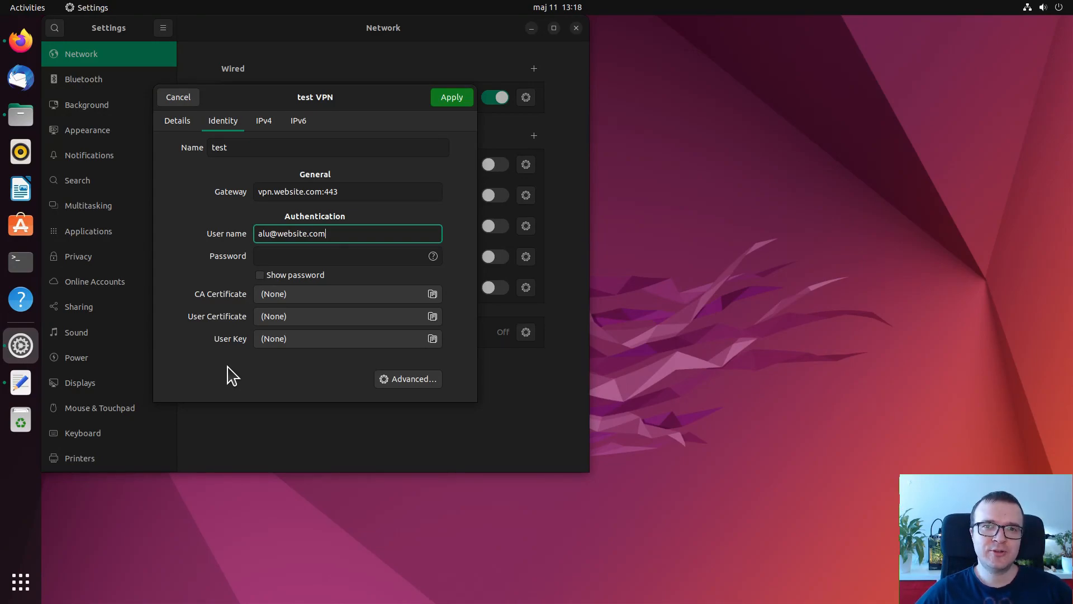
click(177, 97)
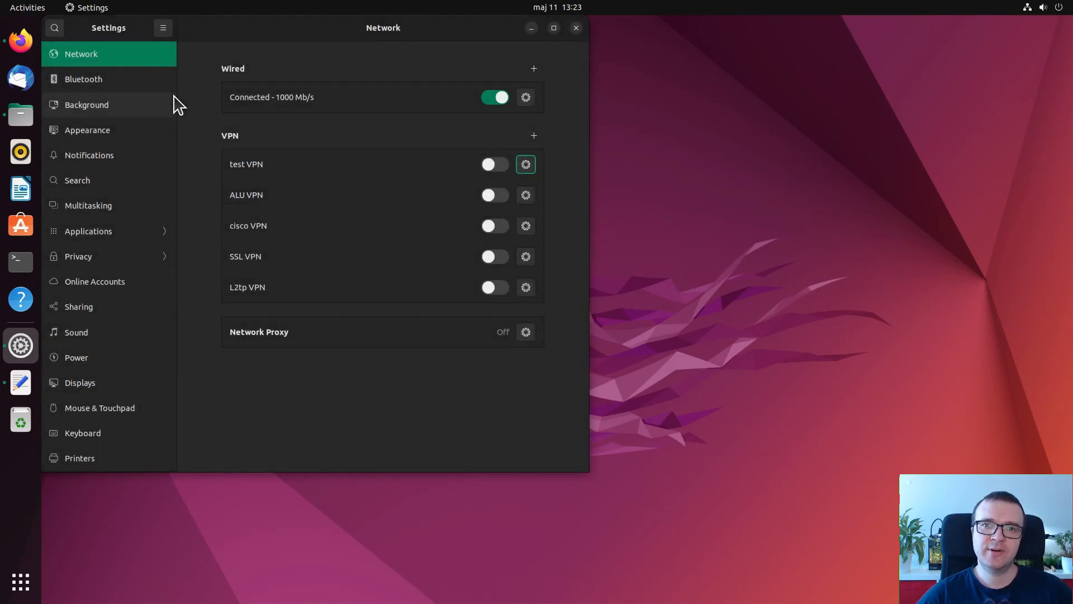